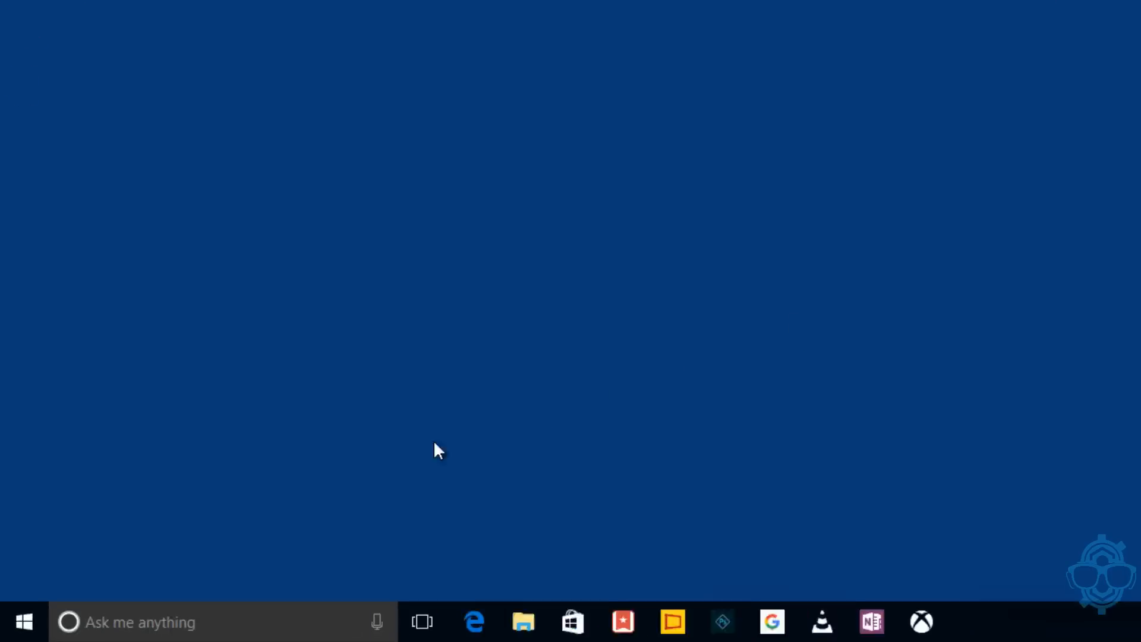
Run winver to show About Windows: Version 1607, OS Build 14393.10
right_click(24, 621)
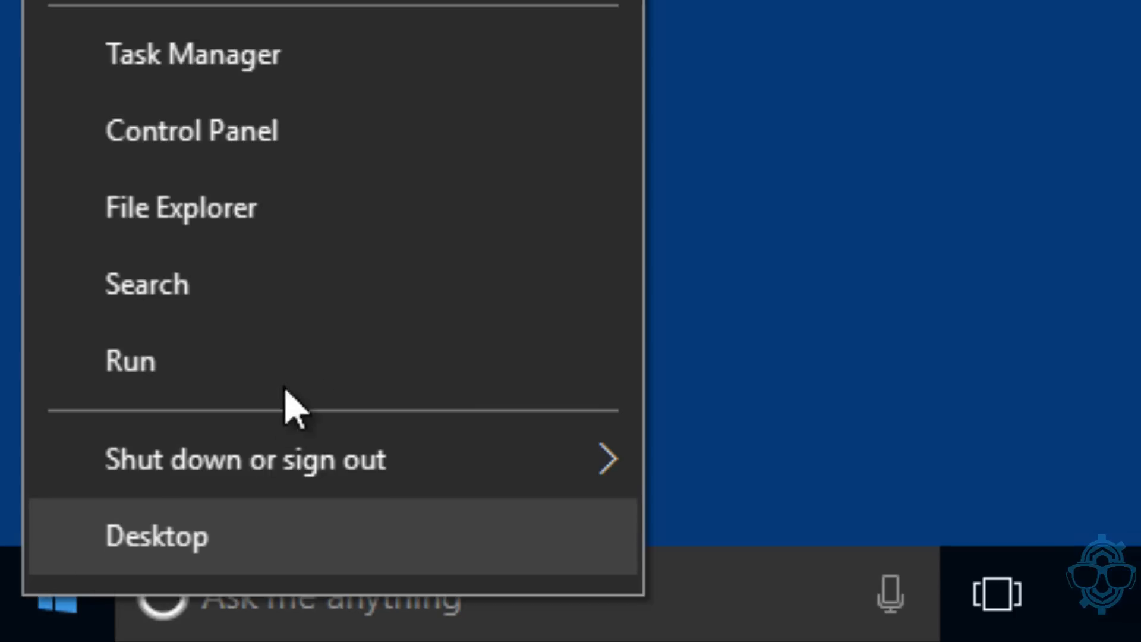
left_click(130, 360)
type("winver")
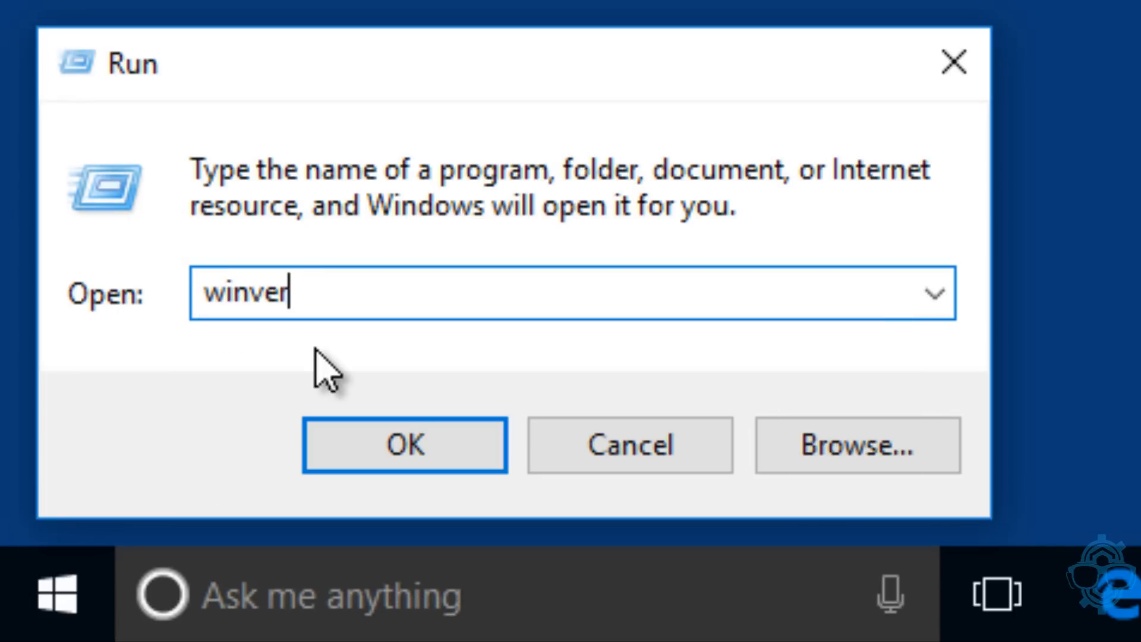
left_click(405, 445)
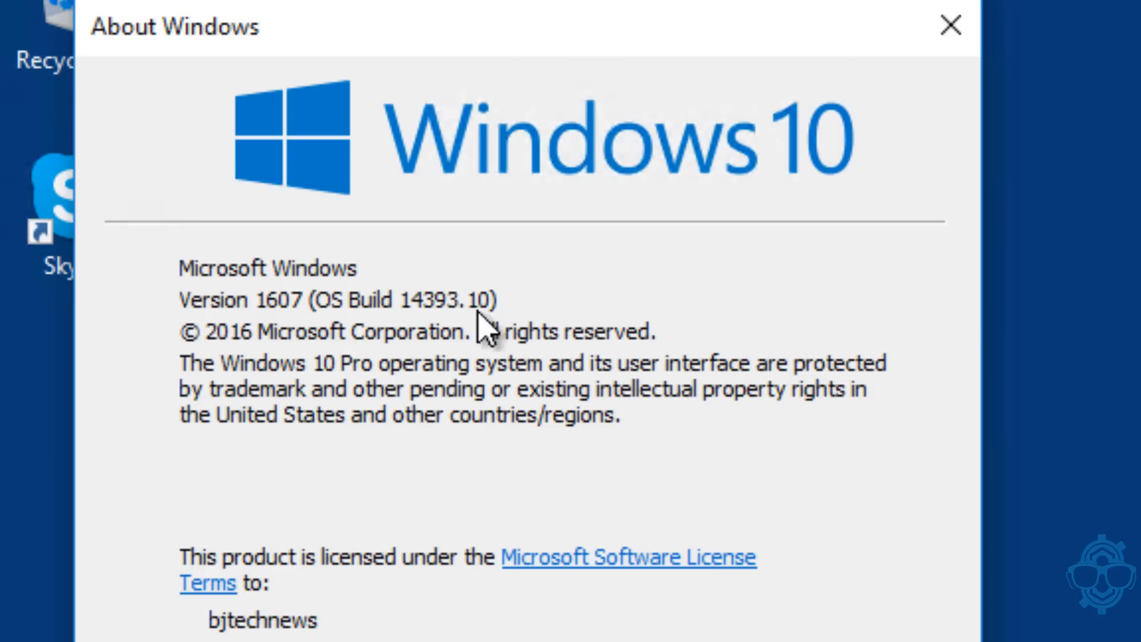
mouse_move(437, 338)
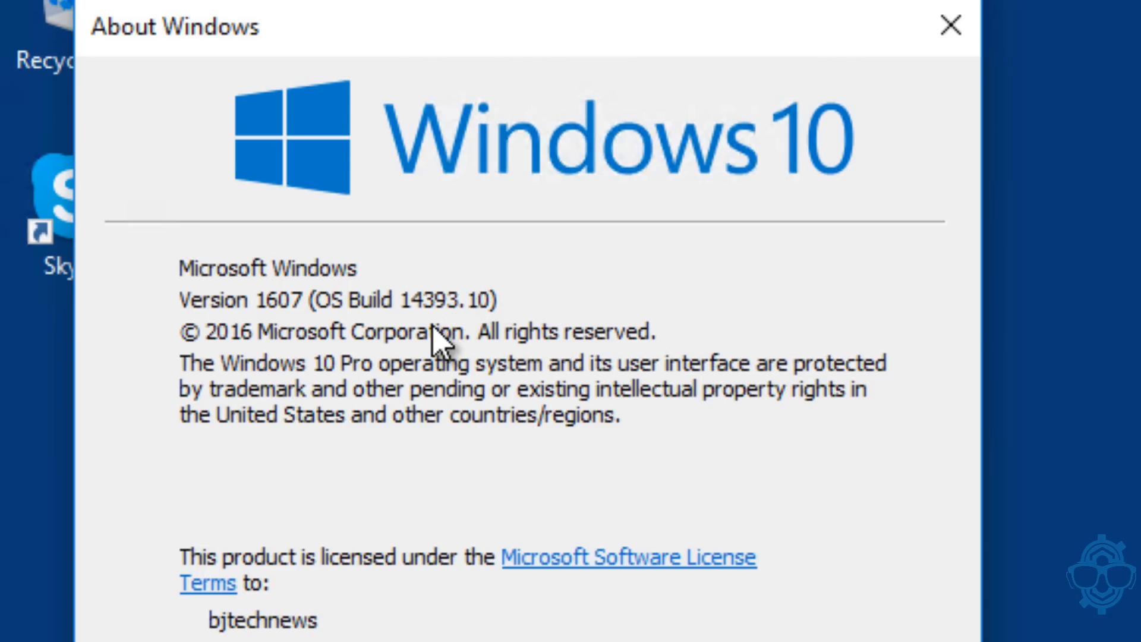
mouse_move(437, 349)
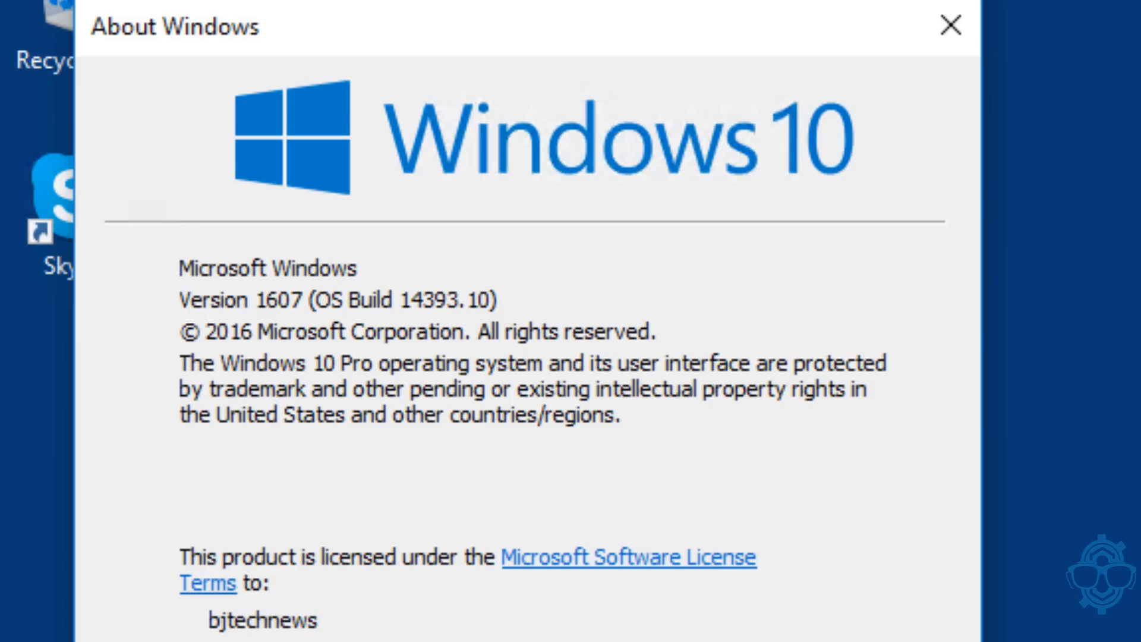
Close About Windows and keep Cortana set to Show search box on the taskbar
left_click(951, 25)
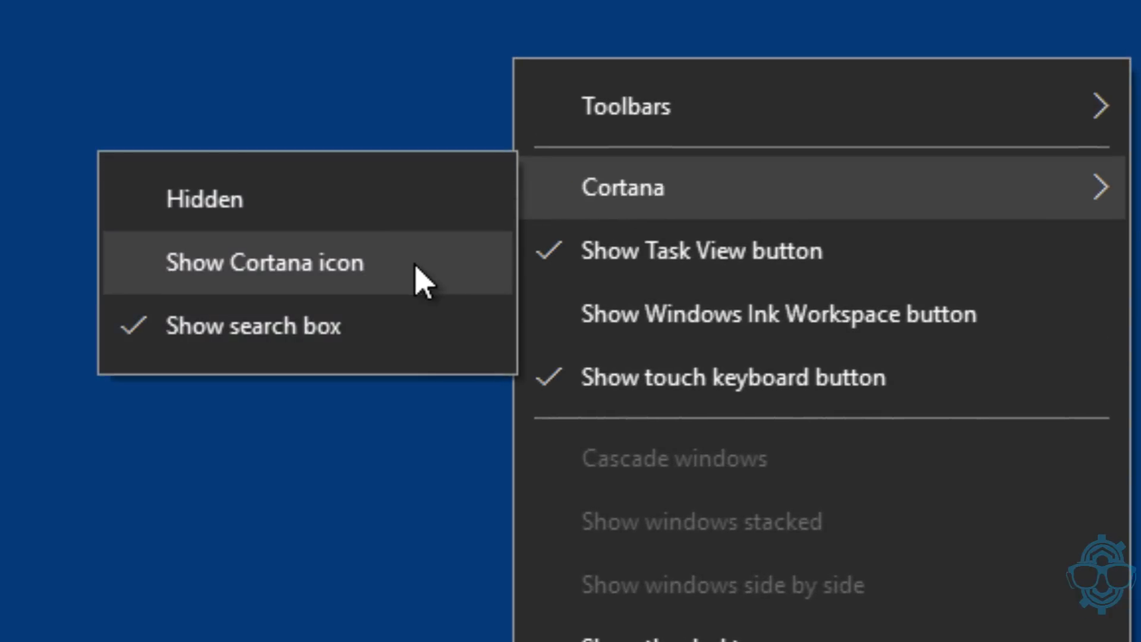
mouse_move(378, 346)
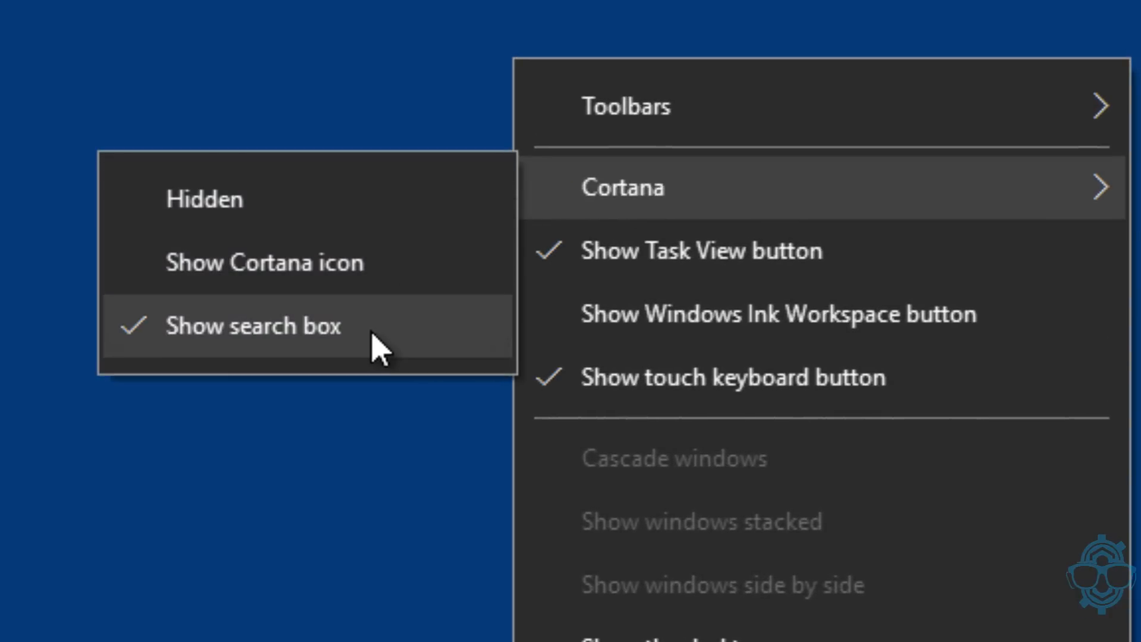
left_click(253, 326)
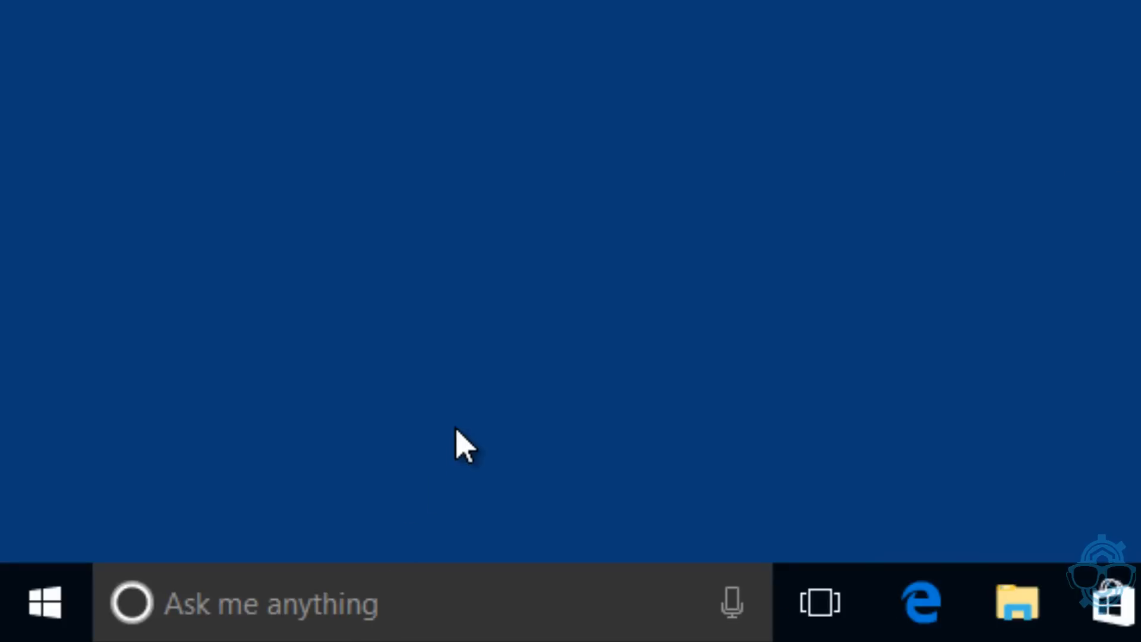
mouse_move(486, 423)
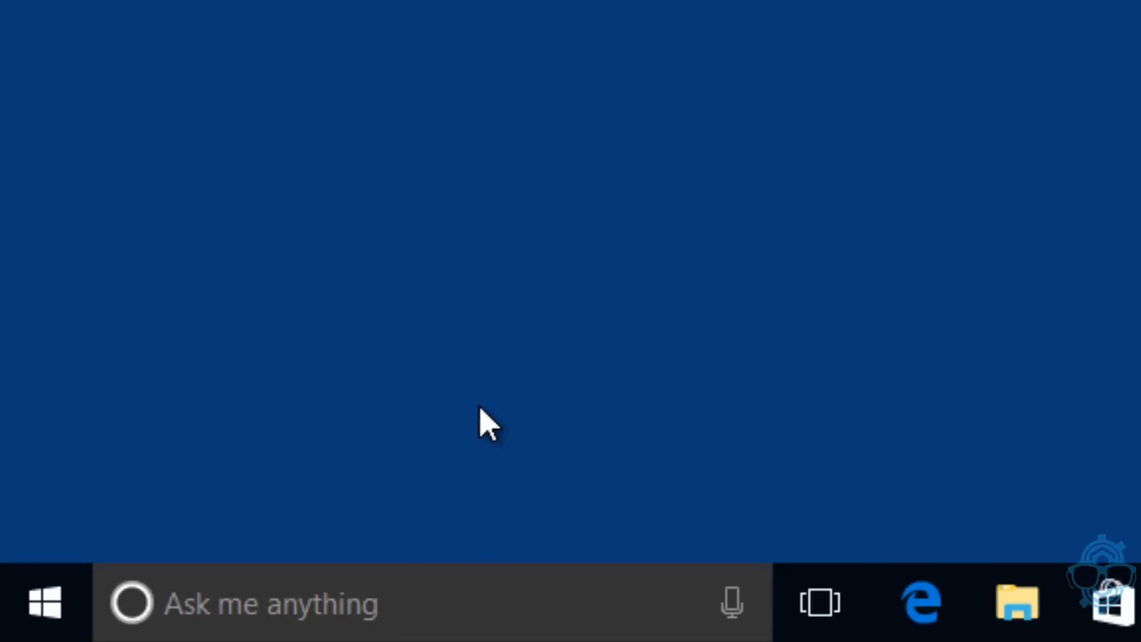
mouse_move(596, 324)
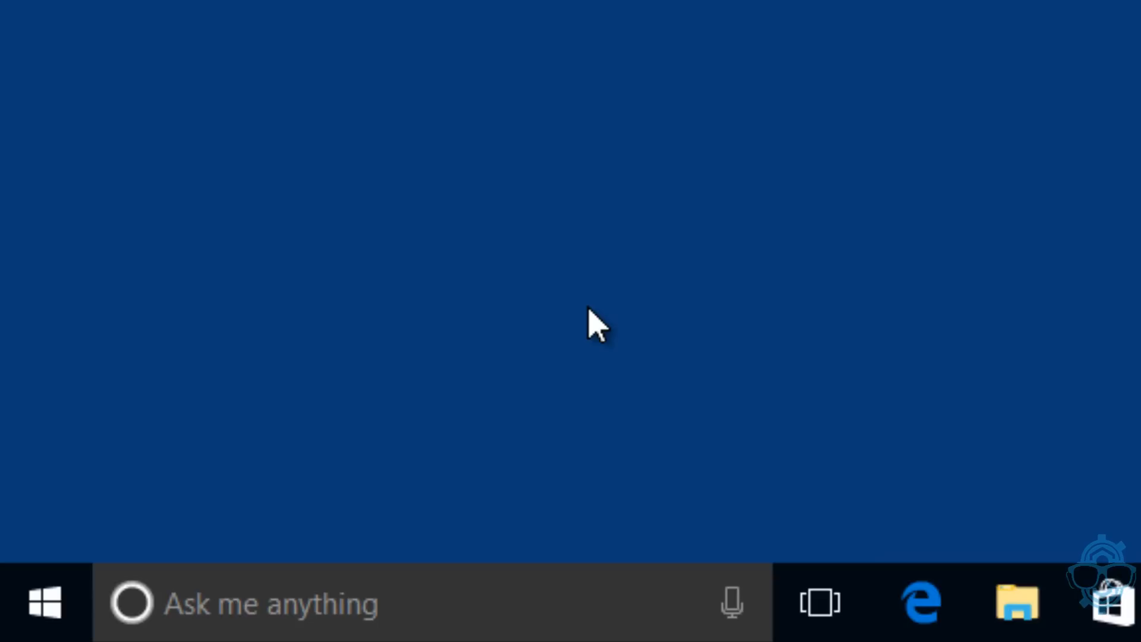
mouse_move(43, 602)
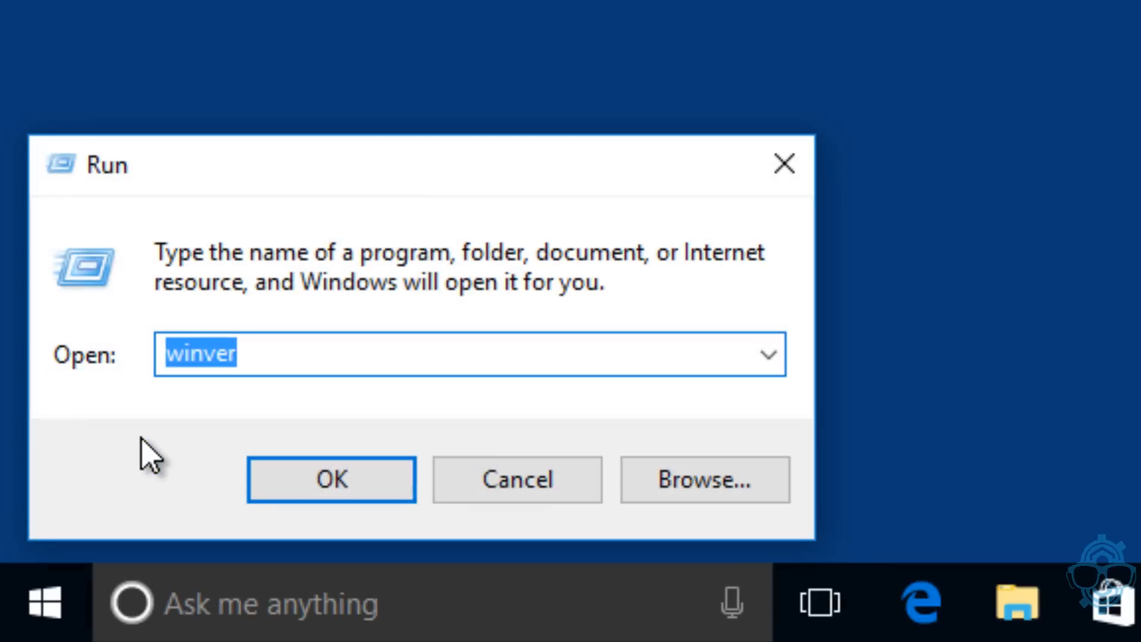
Run gpedit.msc to launch the Local Group Policy Editor
type("gpedit.m")
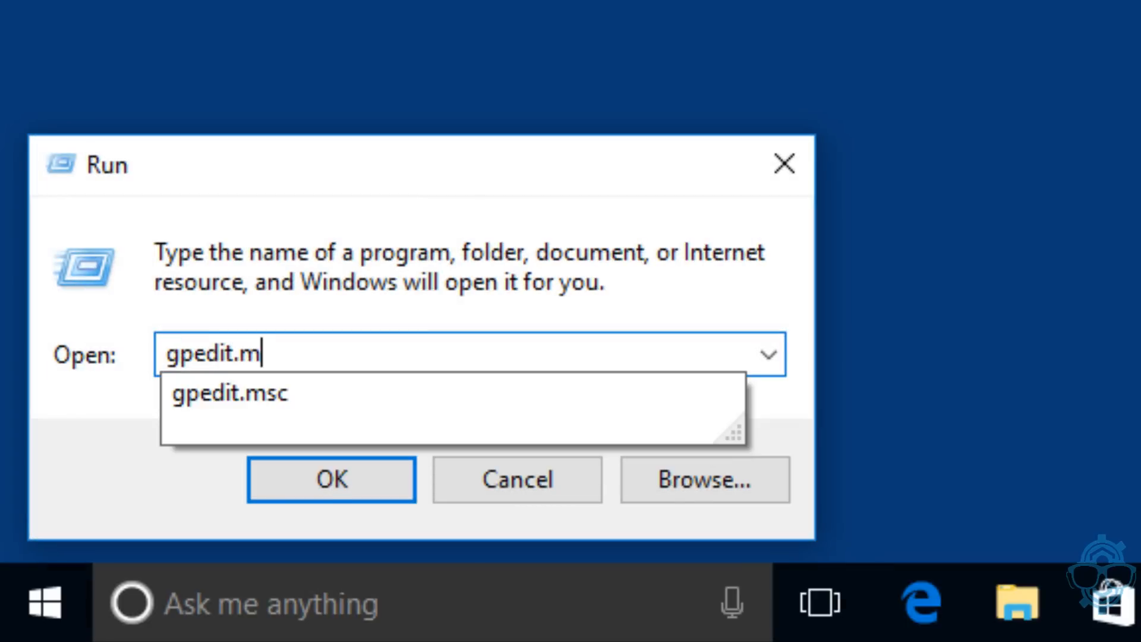
left_click(331, 479)
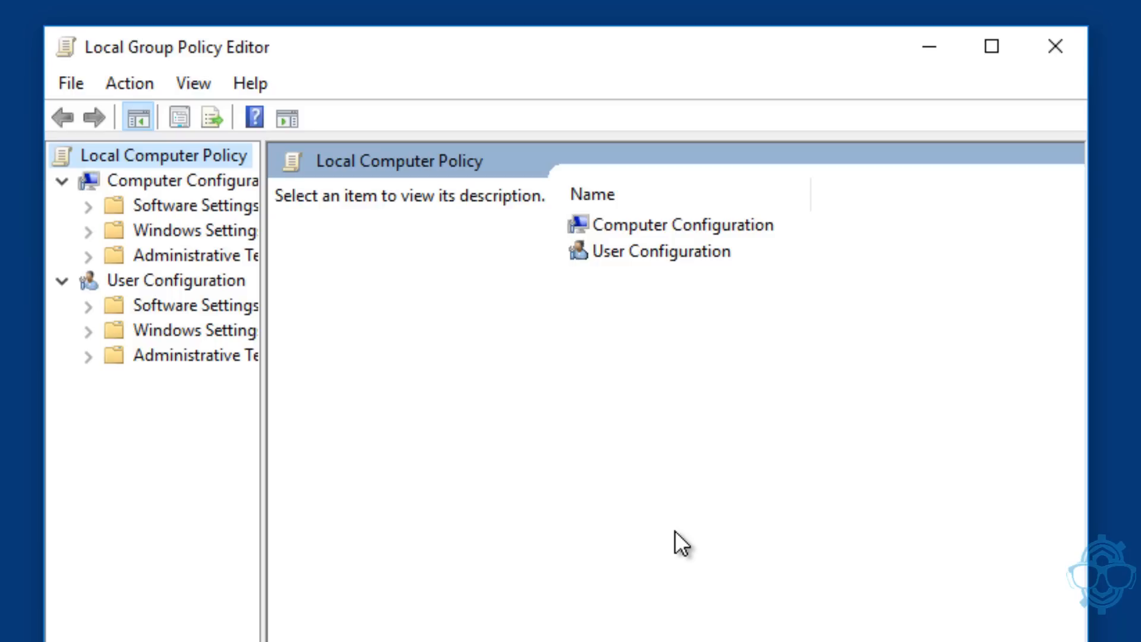
mouse_move(241, 412)
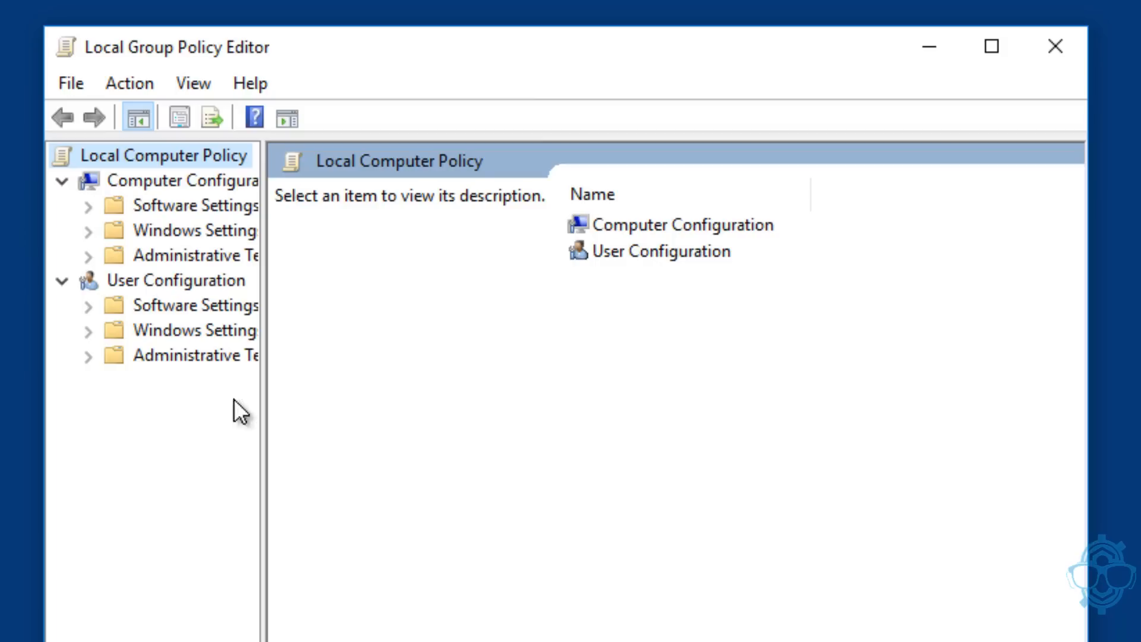
mouse_move(1005, 58)
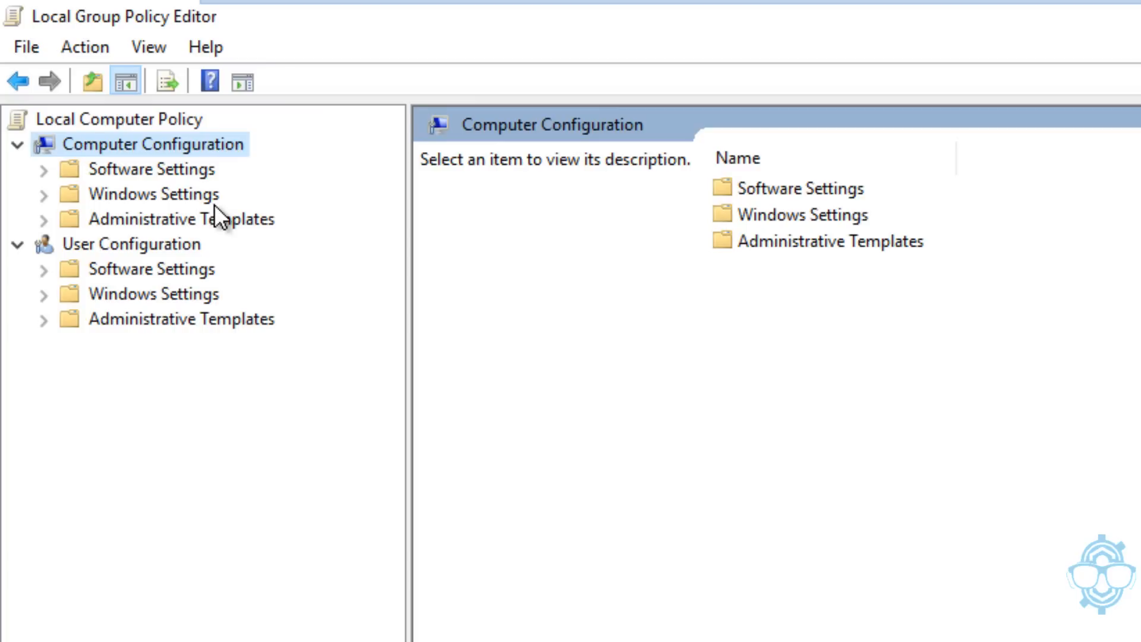
Set Allow Cortana under Administrative Templates > Windows Components > Search to Disabled
left_click(179, 218)
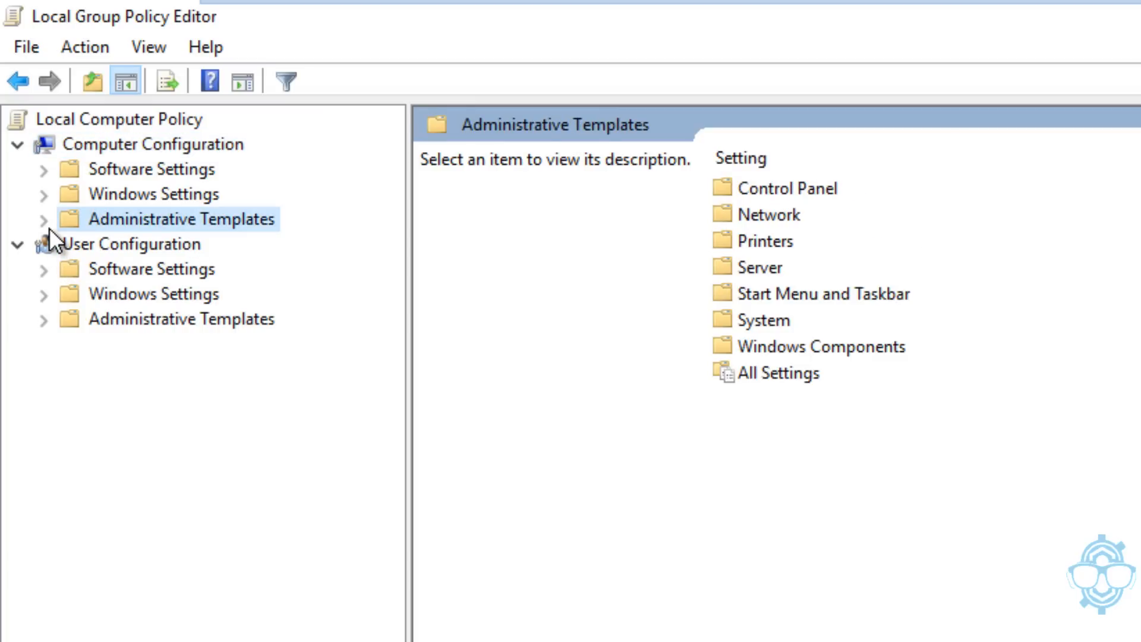
left_click(42, 218)
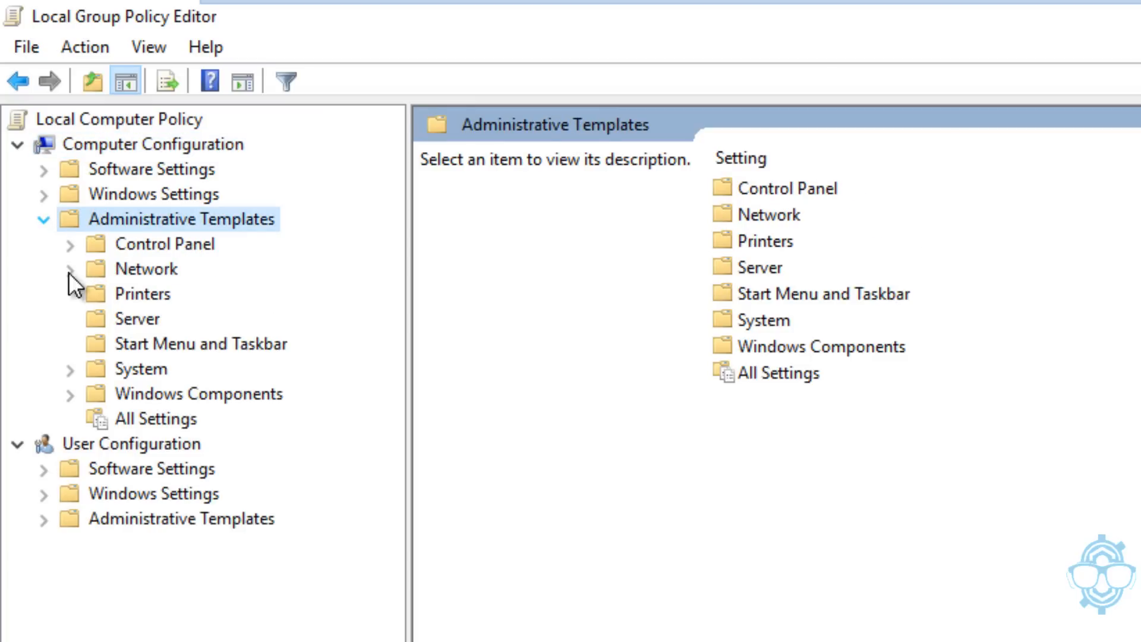
left_click(197, 393)
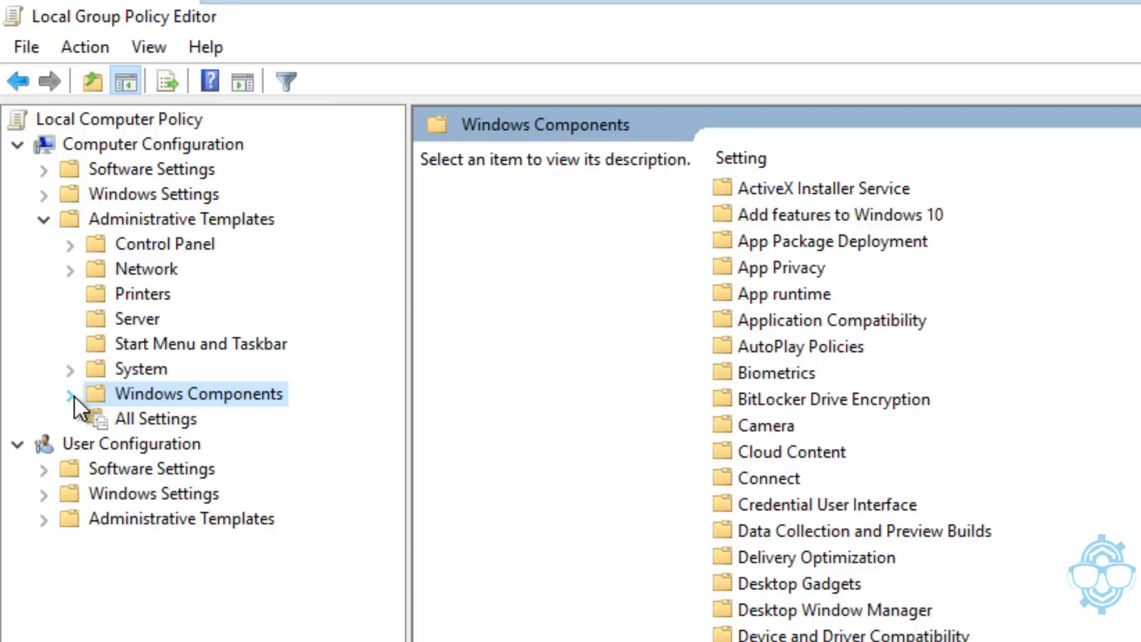
left_click(69, 392)
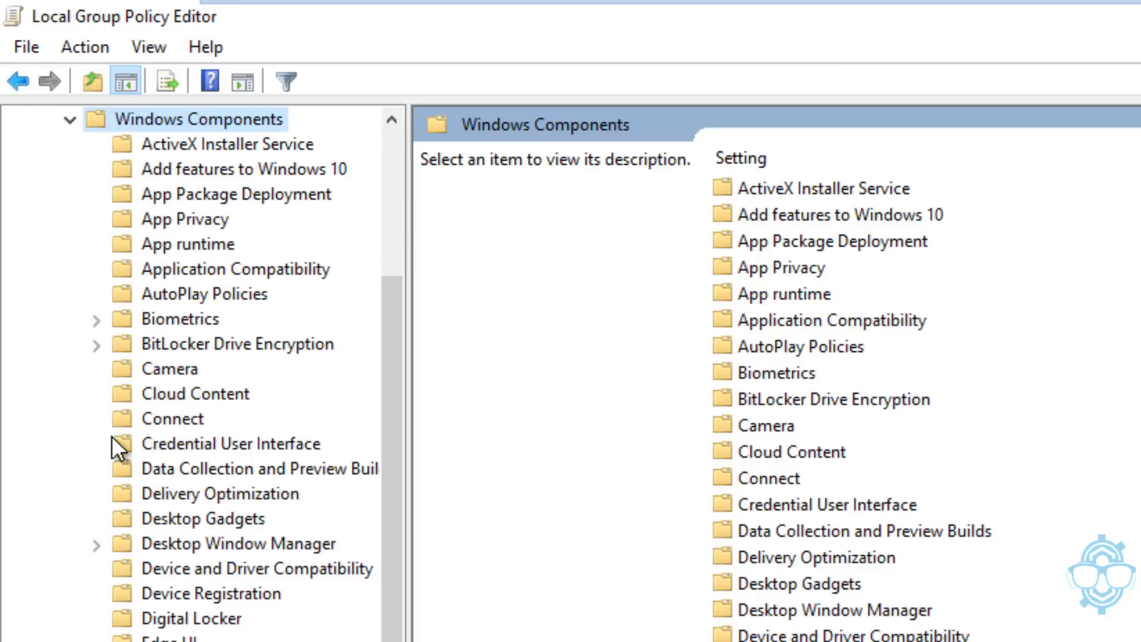
scroll("down", 3)
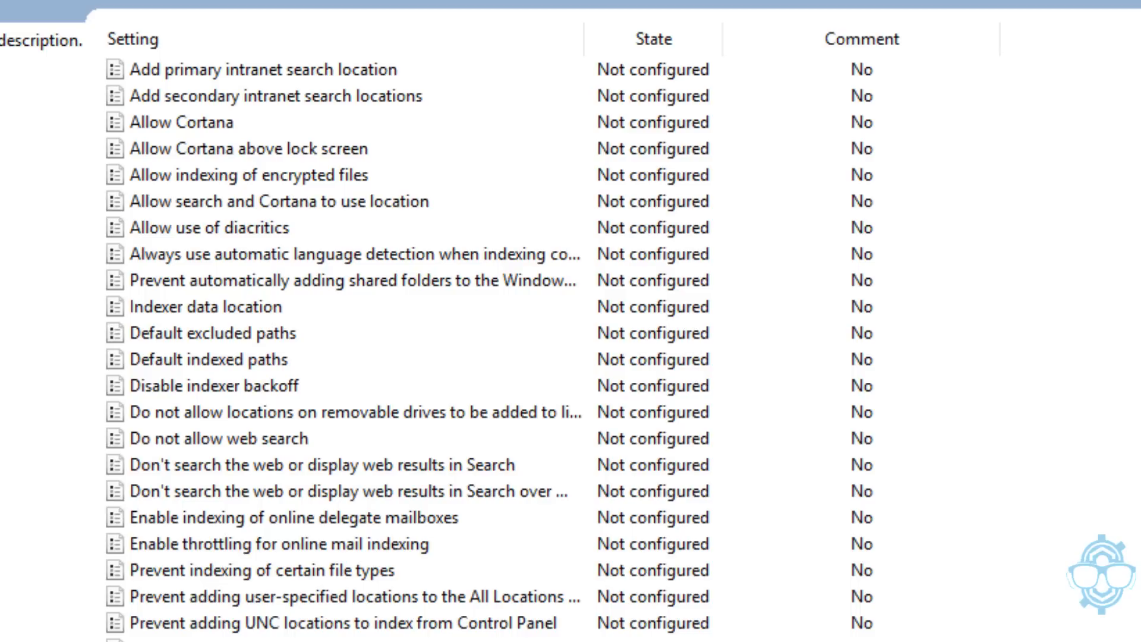
mouse_move(239, 135)
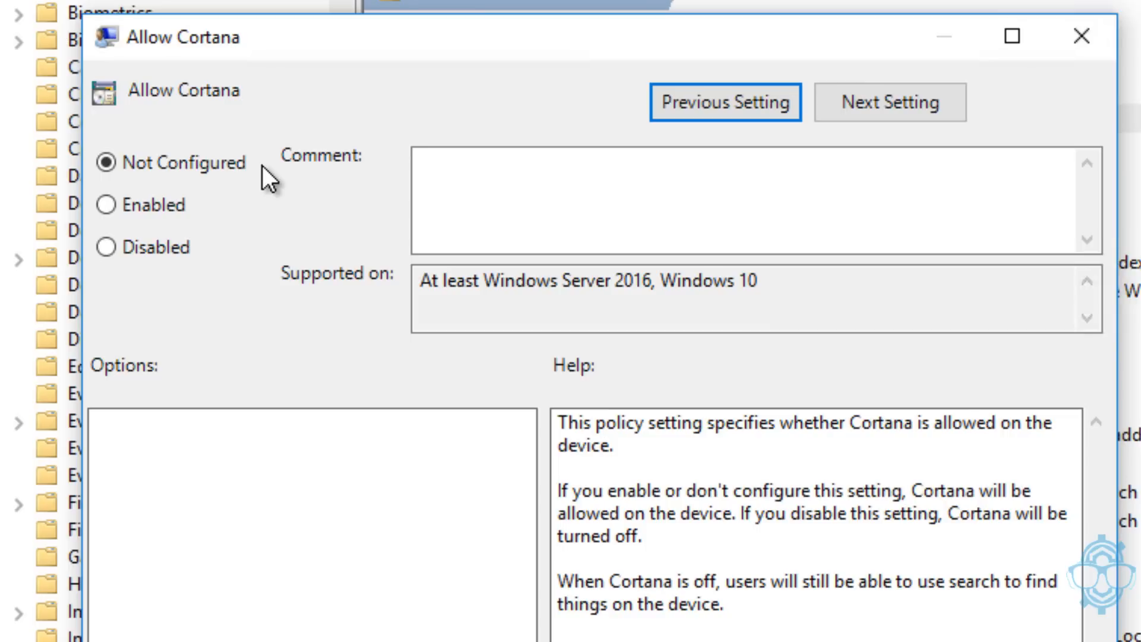
mouse_move(268, 182)
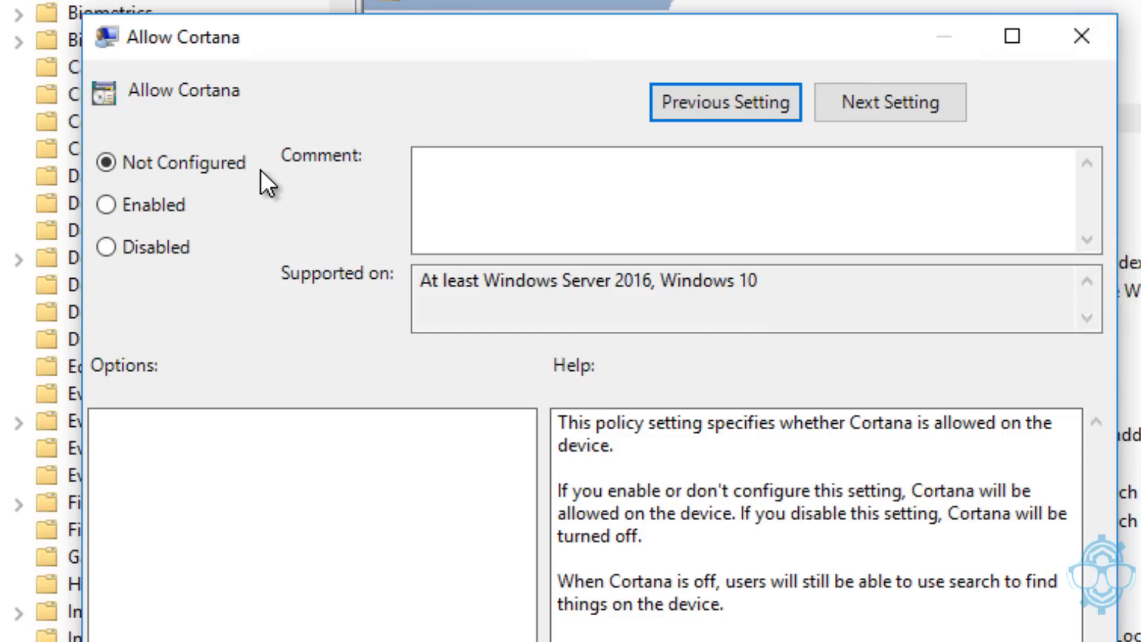
left_click(107, 247)
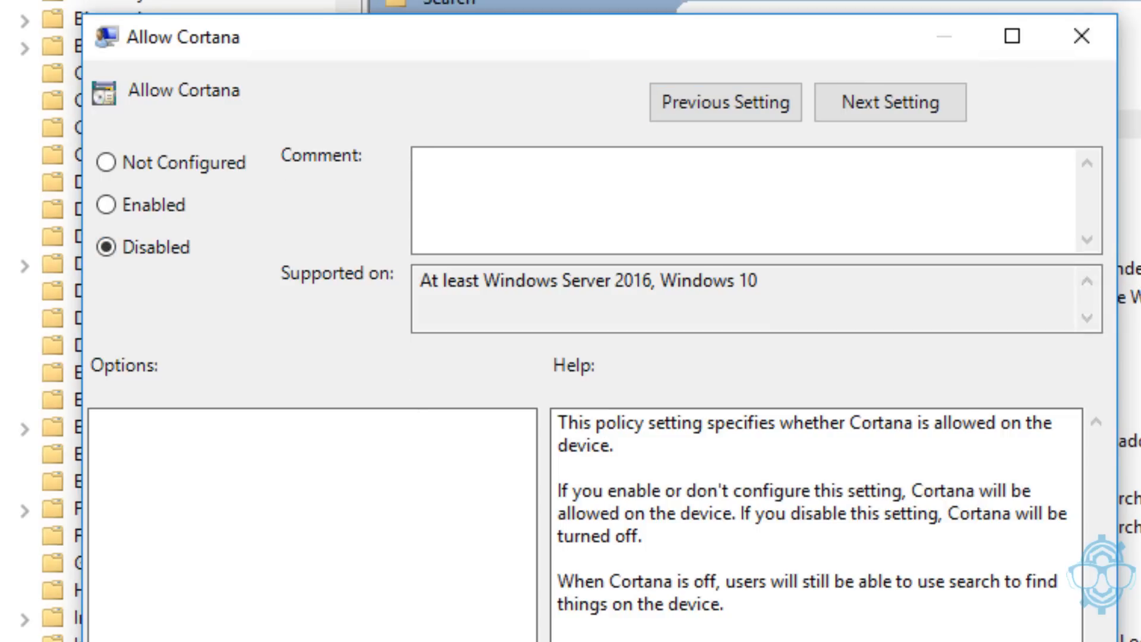
left_click(1082, 37)
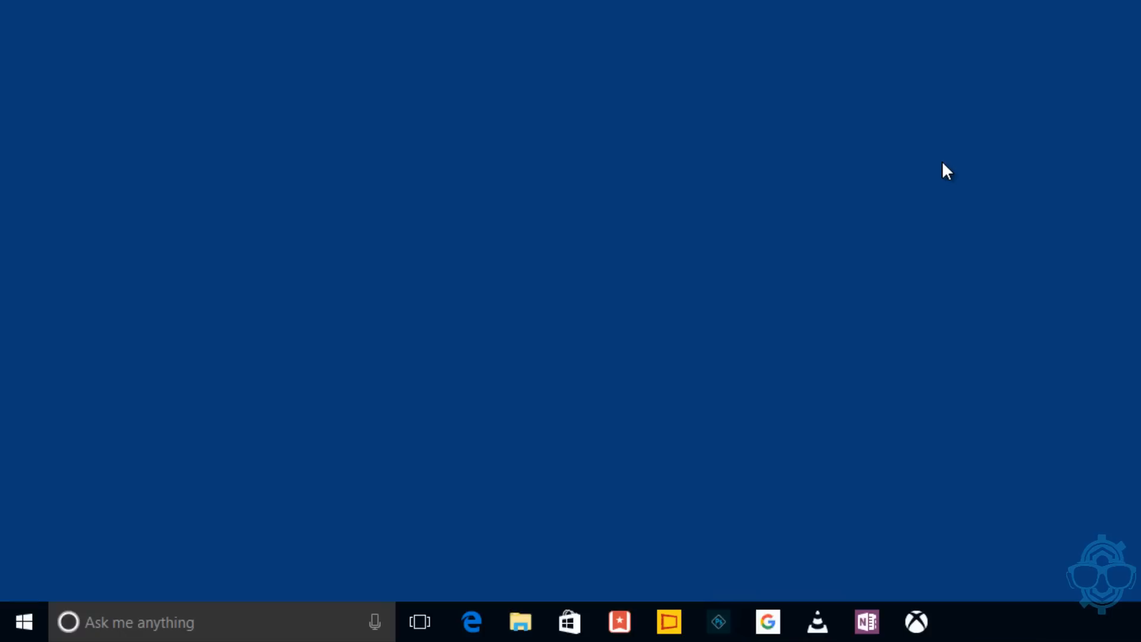
Run regedit from the Run box and approve the User Account Control prompt
right_click(24, 622)
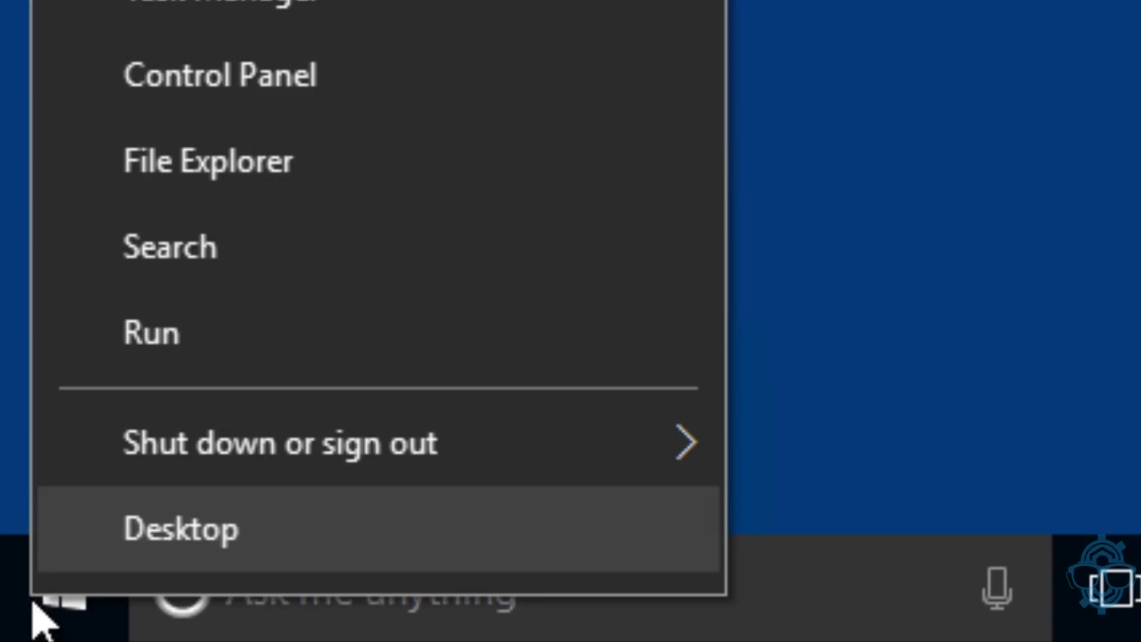
left_click(152, 333)
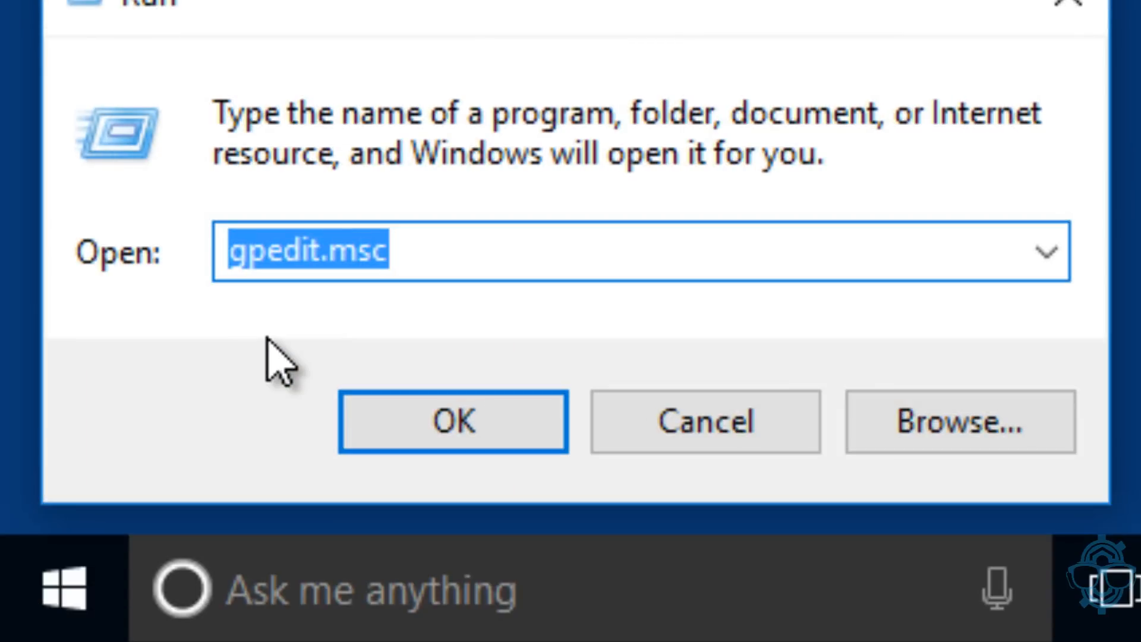
type("reged")
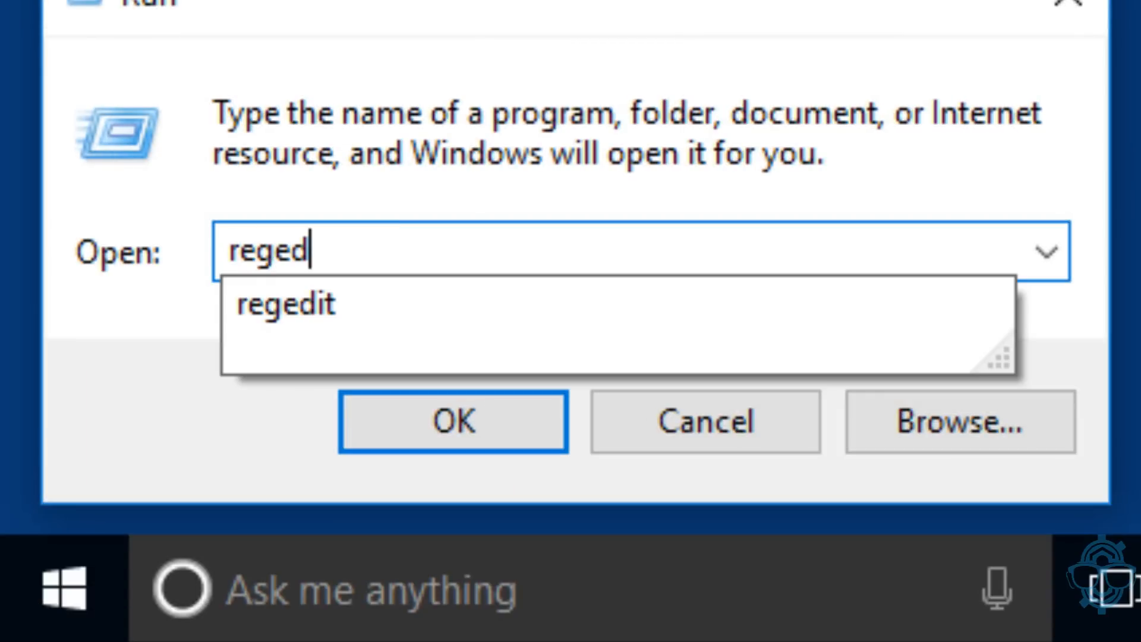
left_click(451, 420)
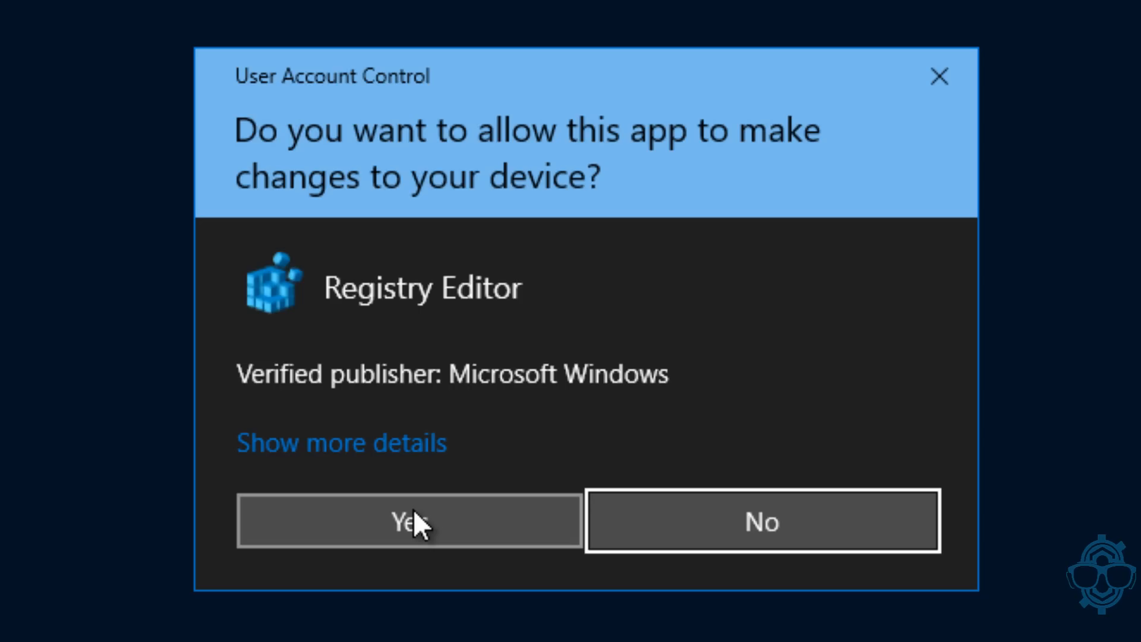
left_click(408, 520)
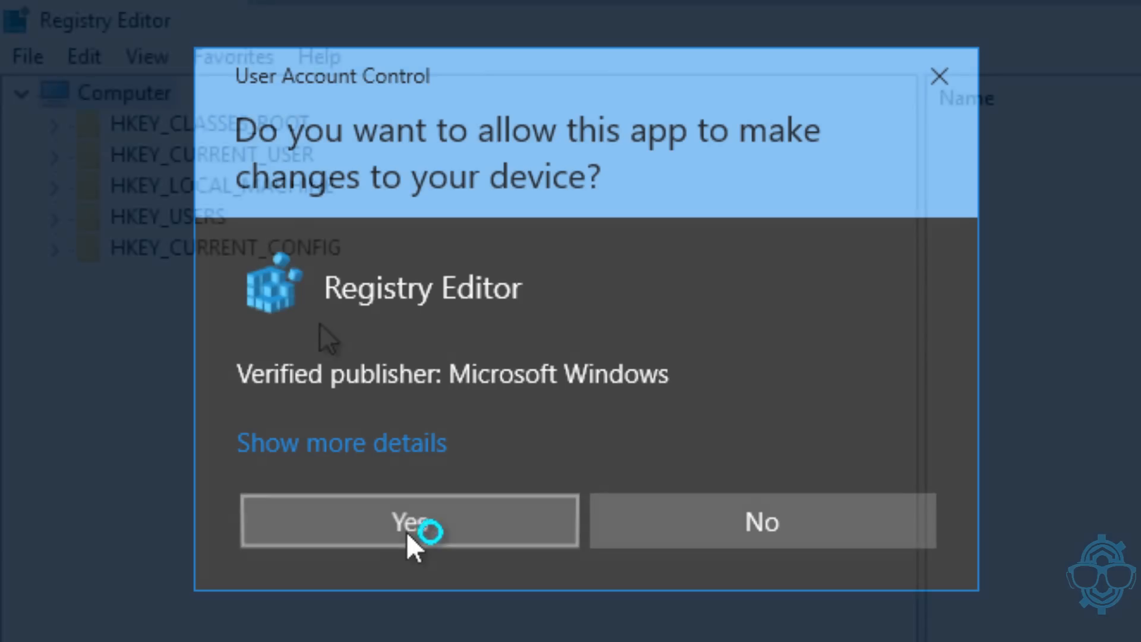
Expand HKEY_LOCAL_MACHINE > SOFTWARE > Policies > Microsoft > Windows in the registry tree
left_click(409, 522)
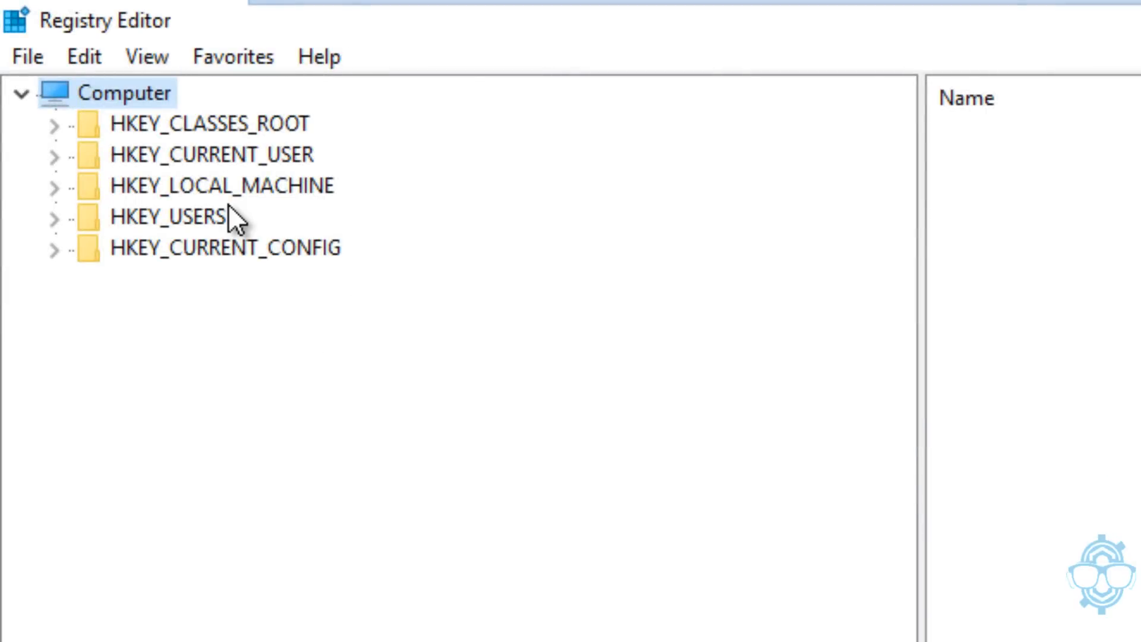
mouse_move(255, 202)
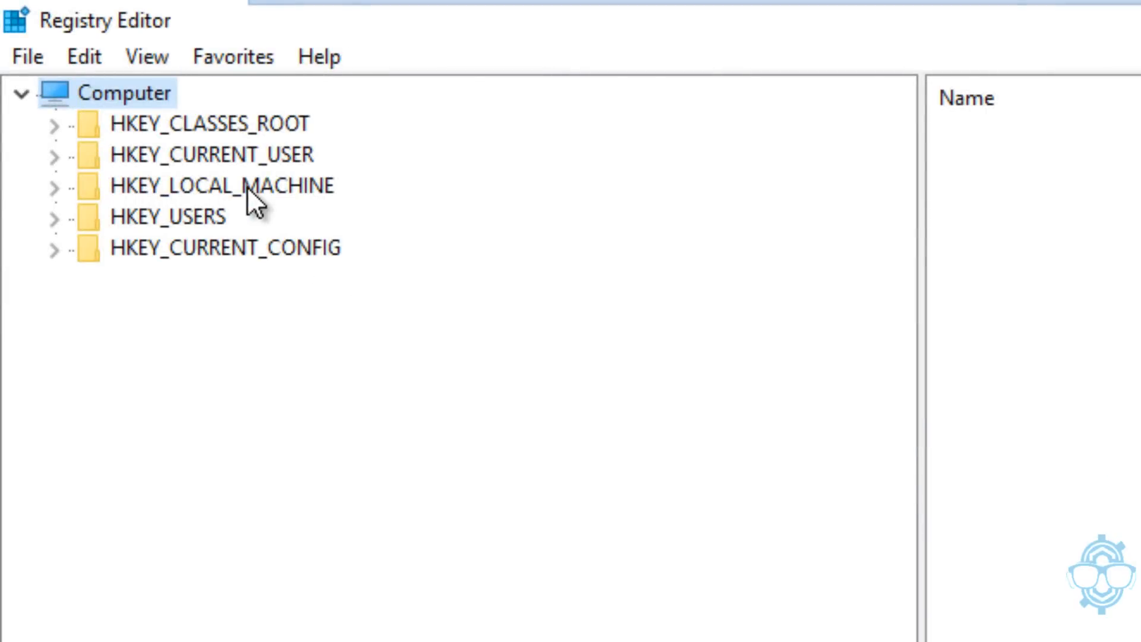
left_click(54, 184)
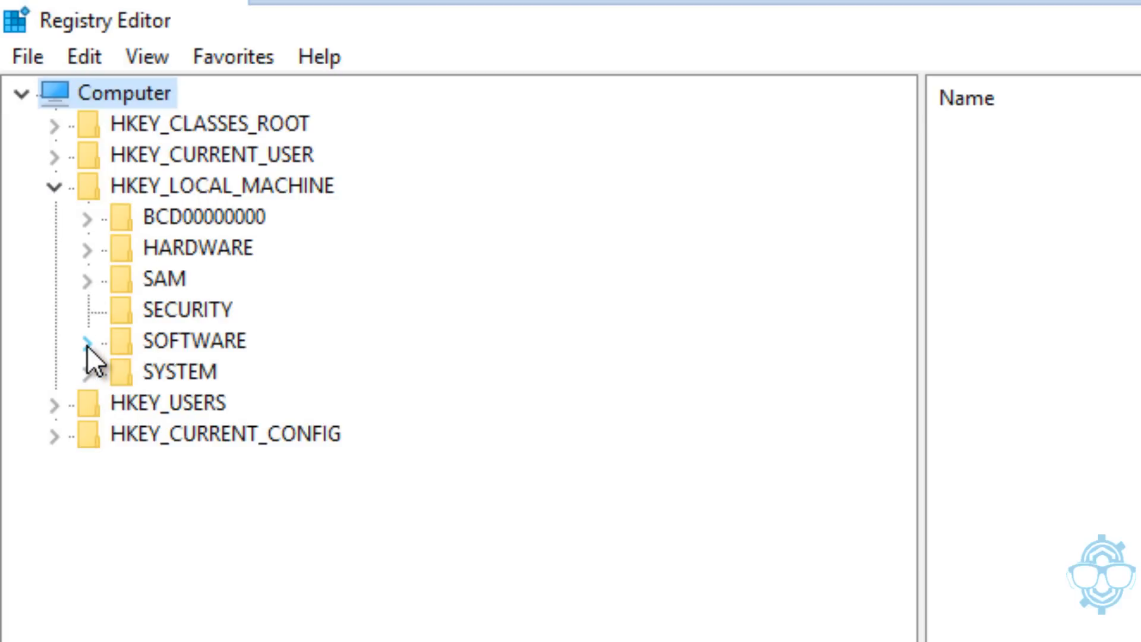
left_click(87, 340)
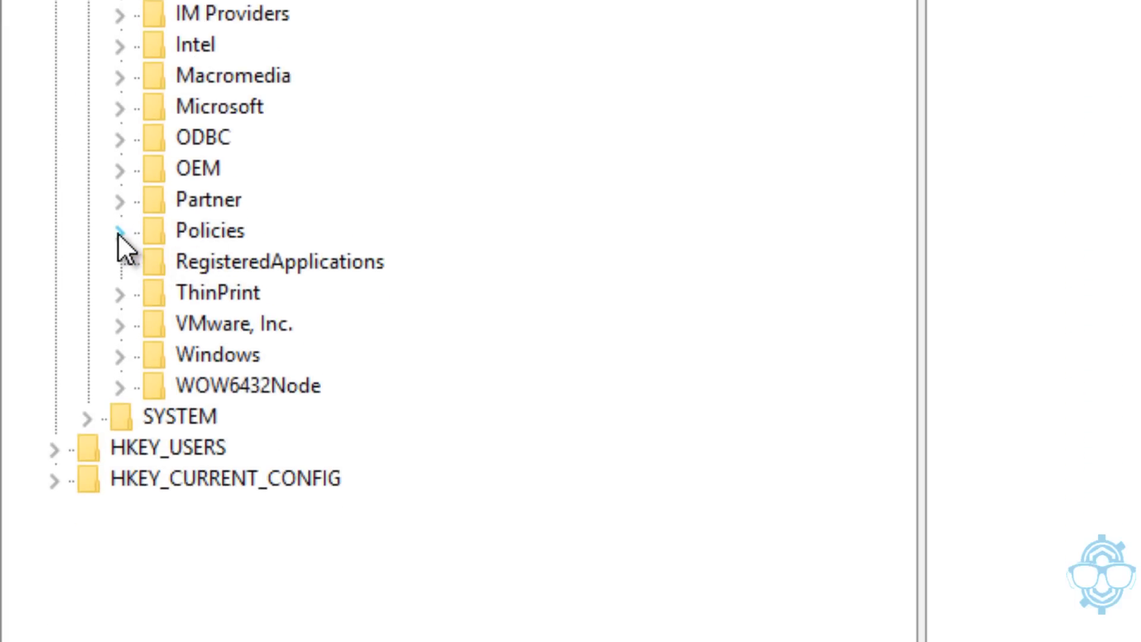
left_click(119, 231)
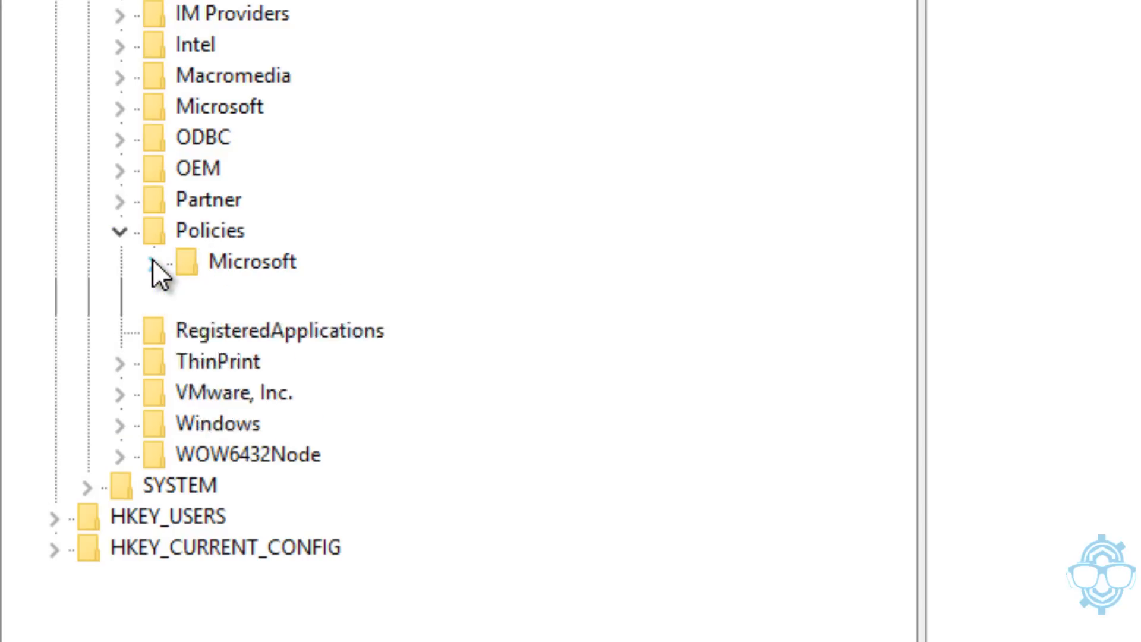
left_click(155, 262)
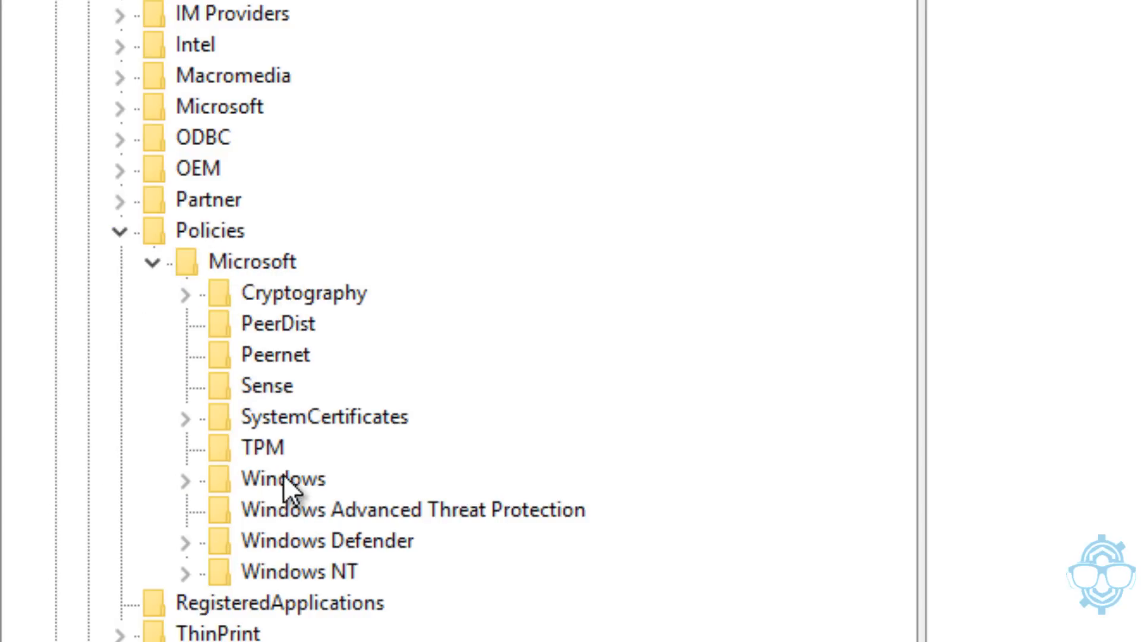
left_click(184, 479)
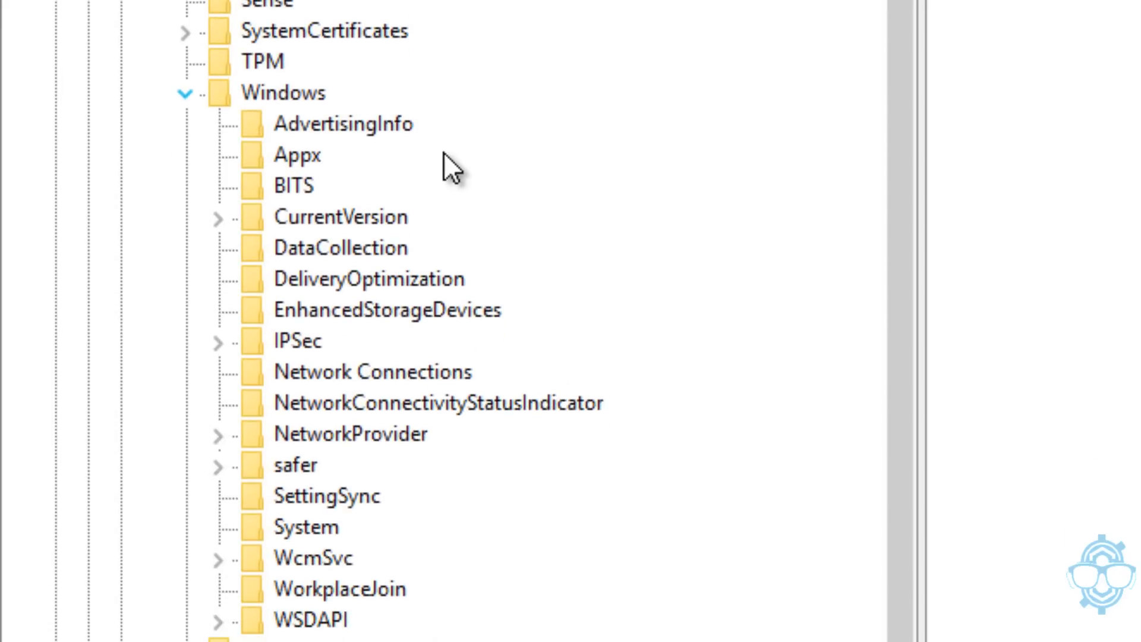
mouse_move(375, 395)
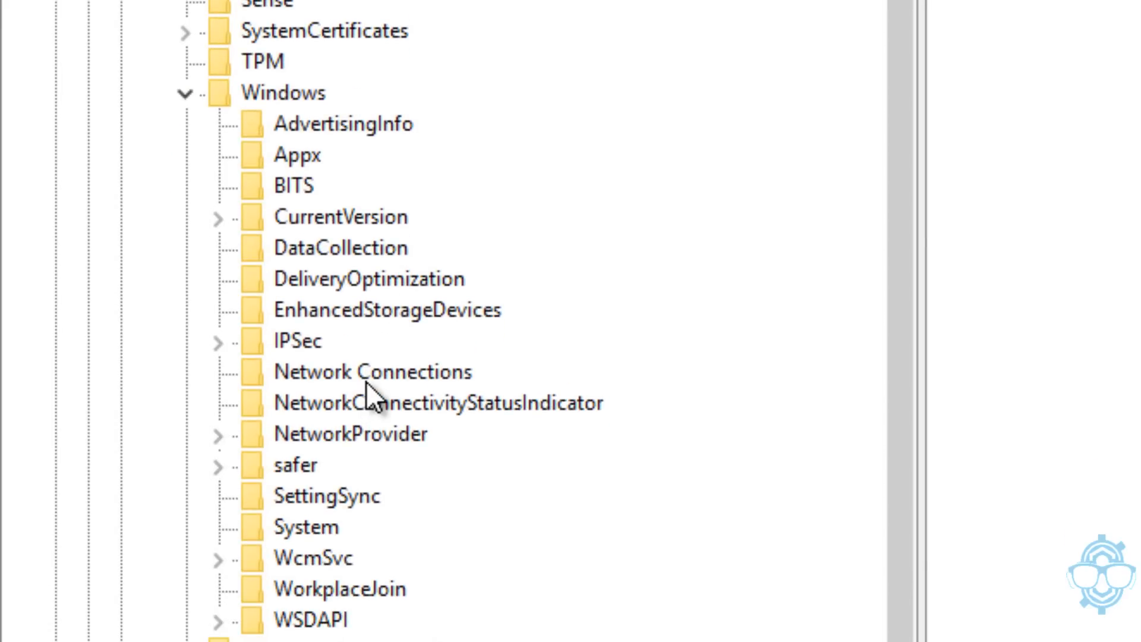
mouse_move(373, 431)
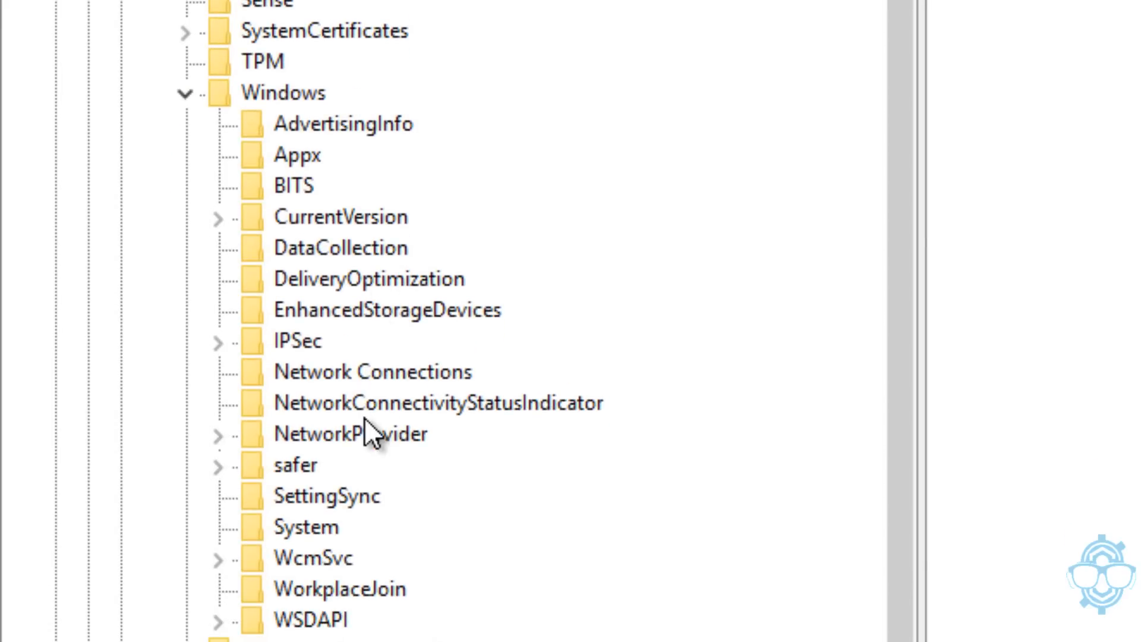
mouse_move(328, 247)
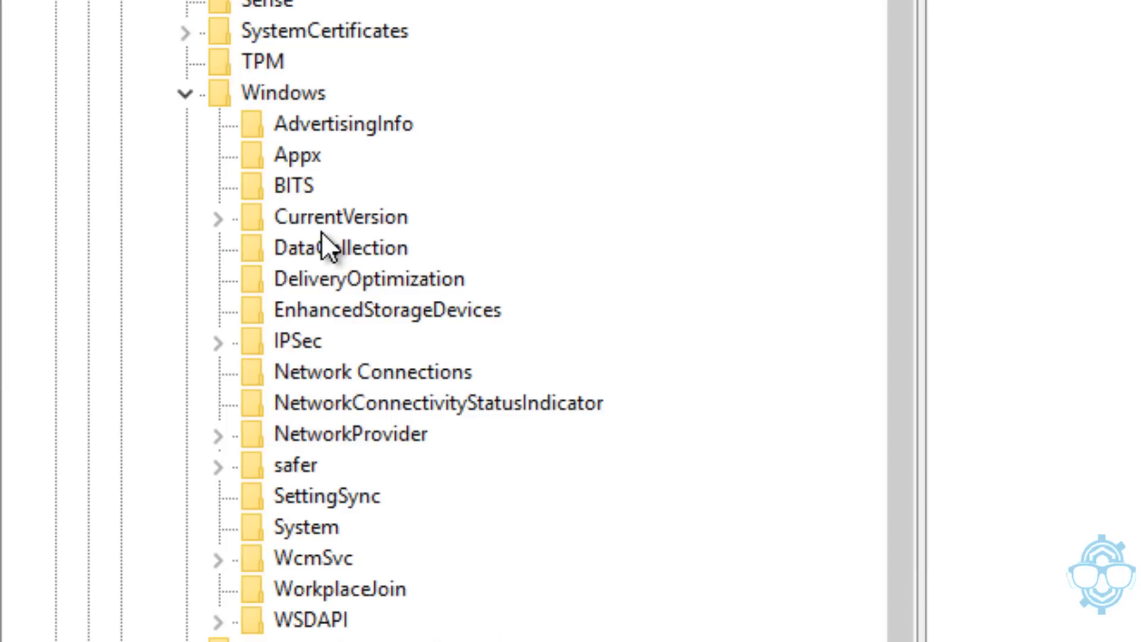
mouse_move(311, 101)
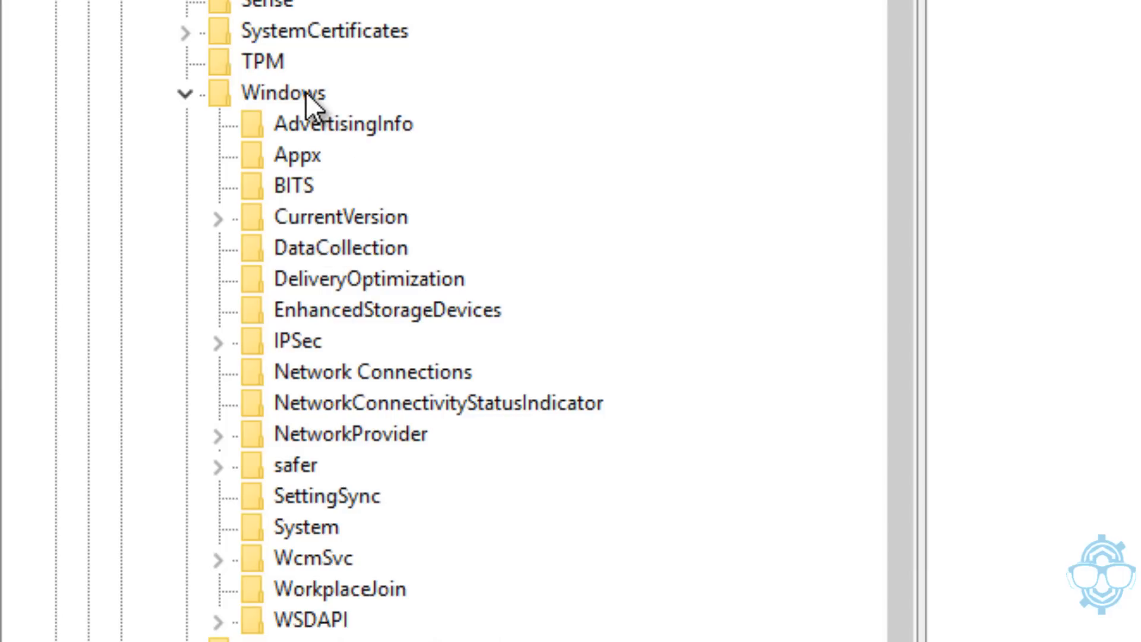
Add a new key named 'Windows Search' under Policies\Microsoft\Windows
right_click(283, 92)
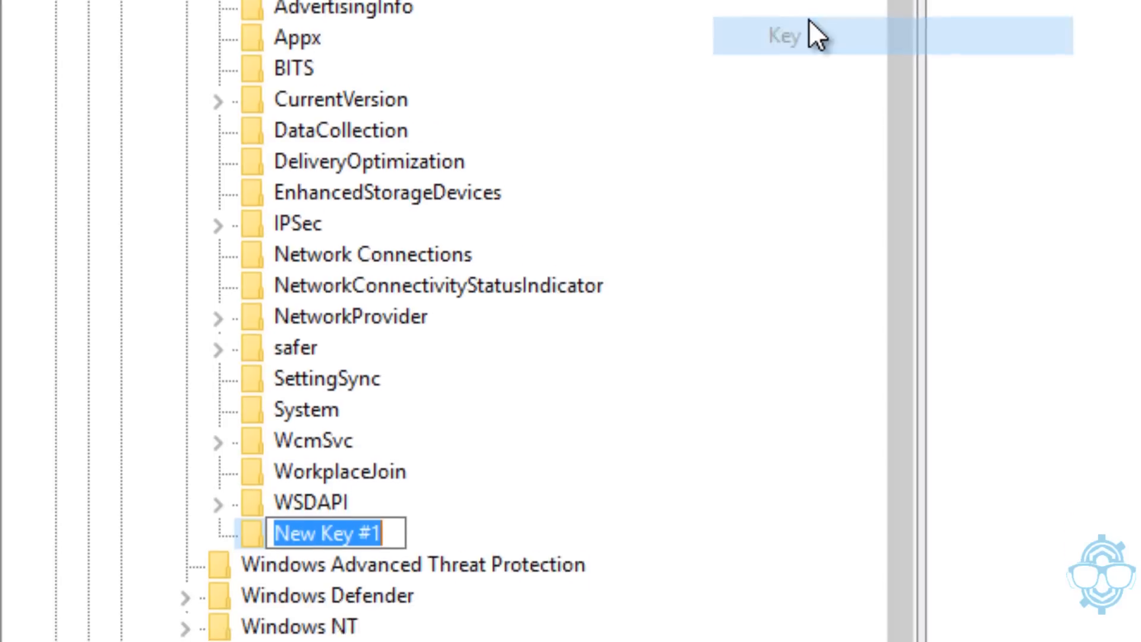
scroll("down", 3)
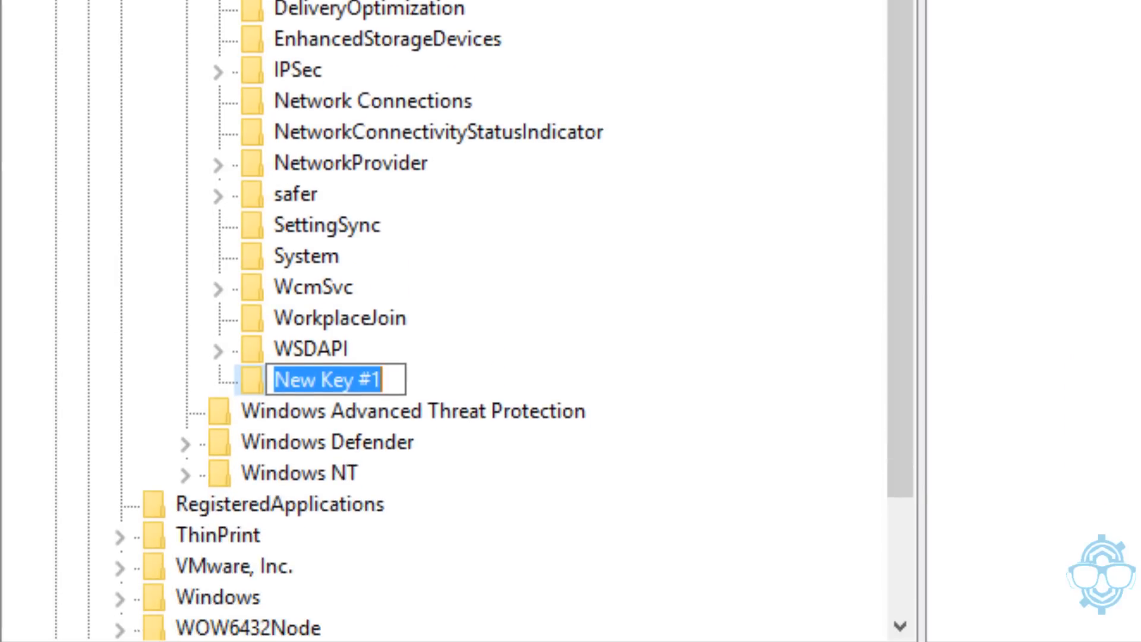
type("Windows Search")
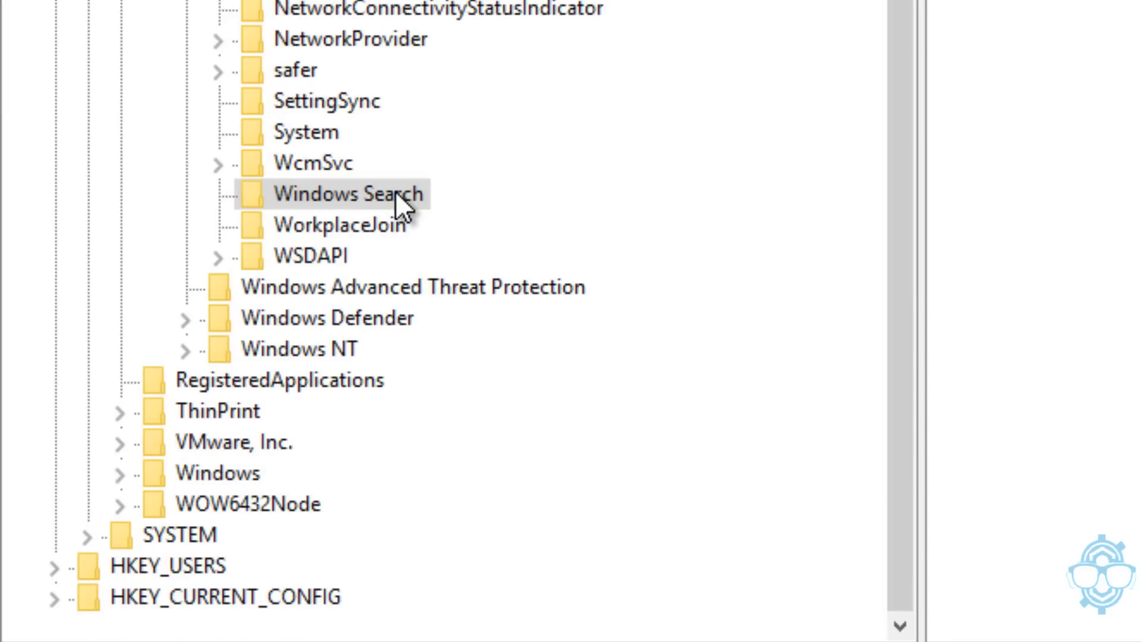
Create a DWORD (32-bit) value named 'AllowCortana' in the Windows Search key
right_click(348, 194)
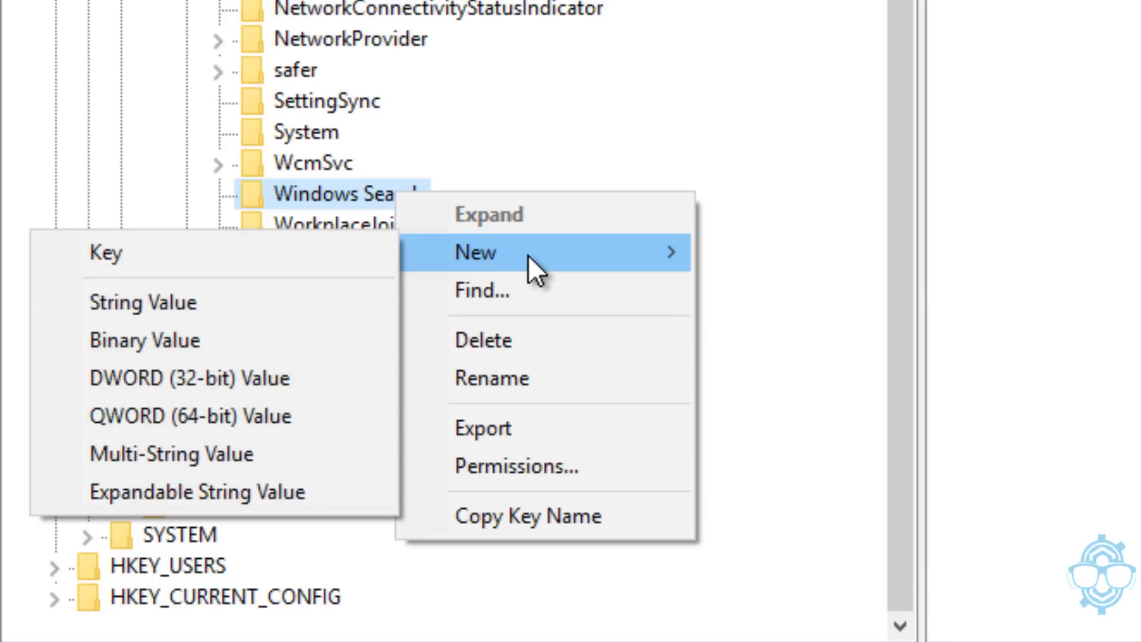
mouse_move(189, 378)
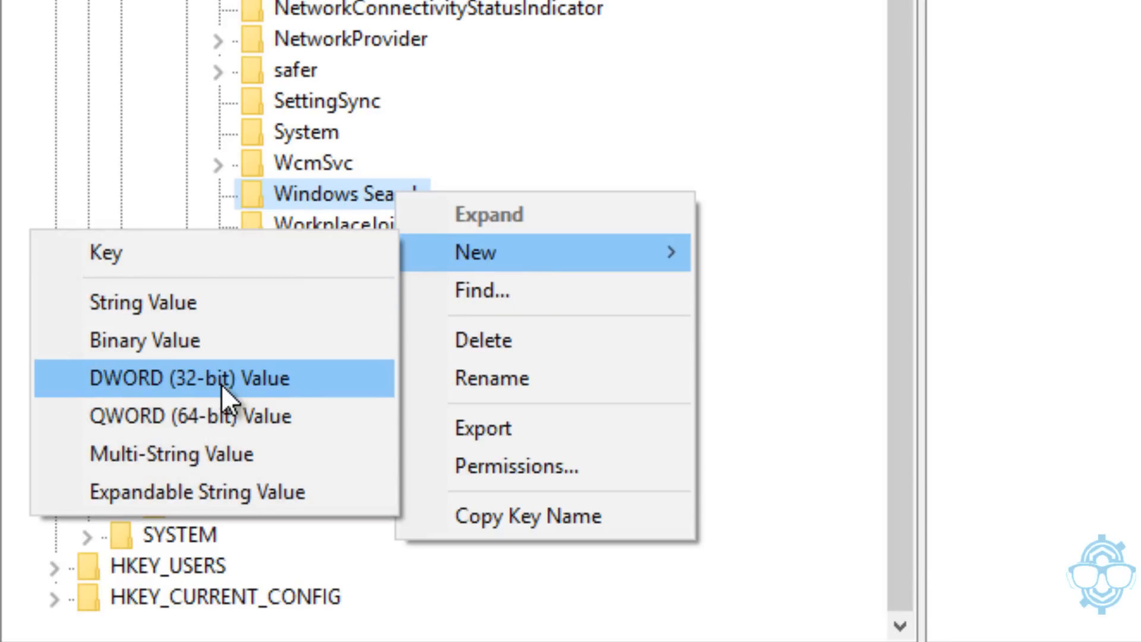
left_click(186, 378)
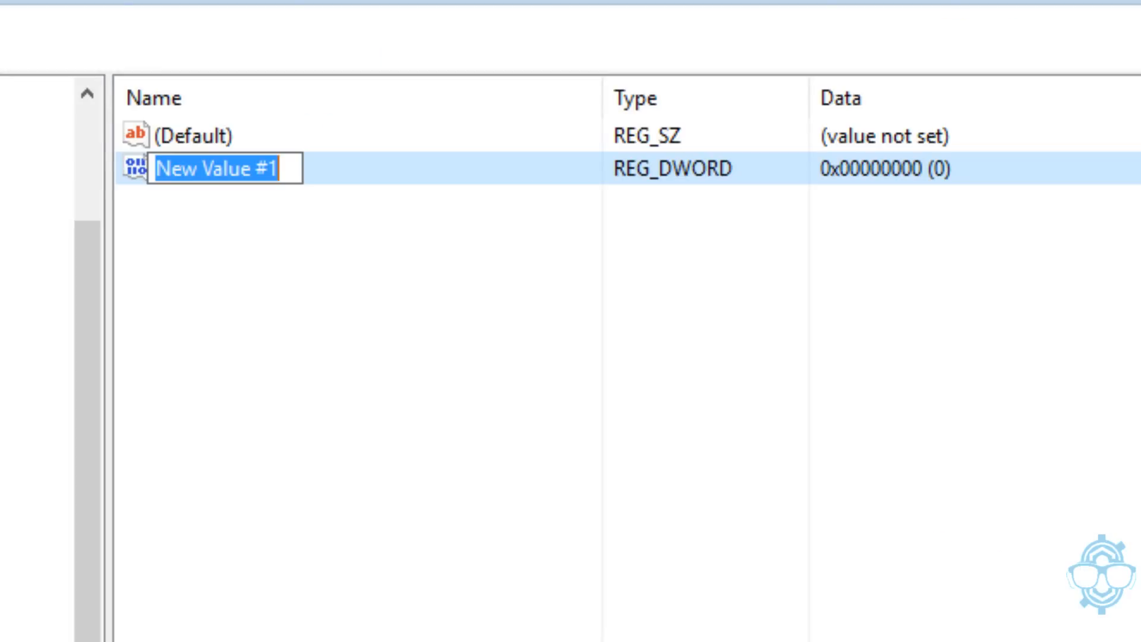
type("AllowCortana")
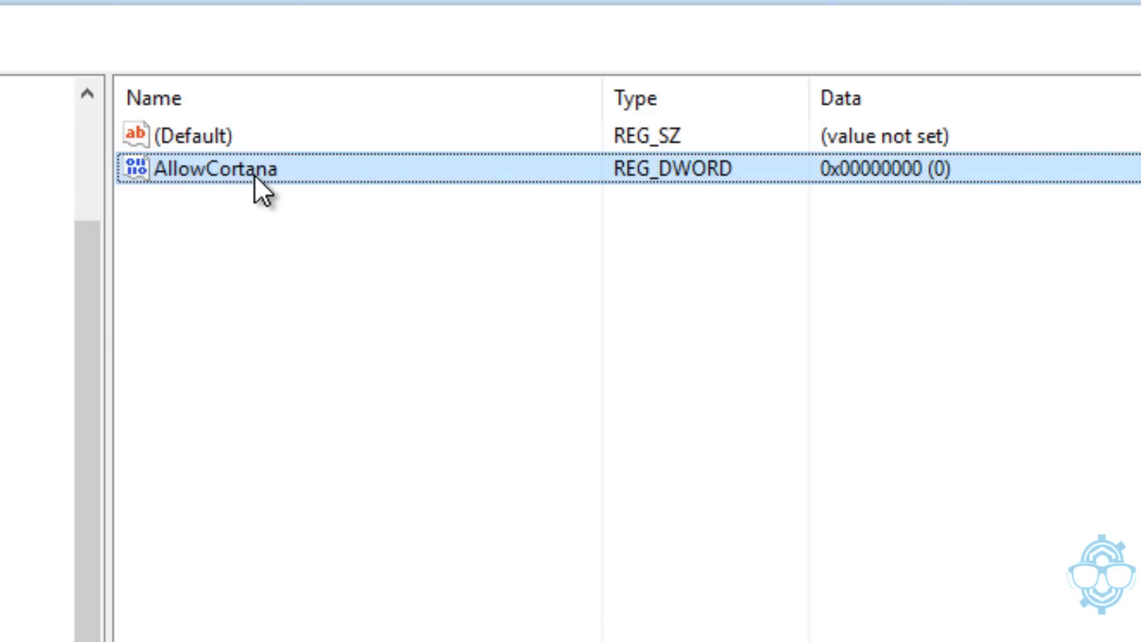
Confirm AllowCortana's value data as 0
double_click(204, 169)
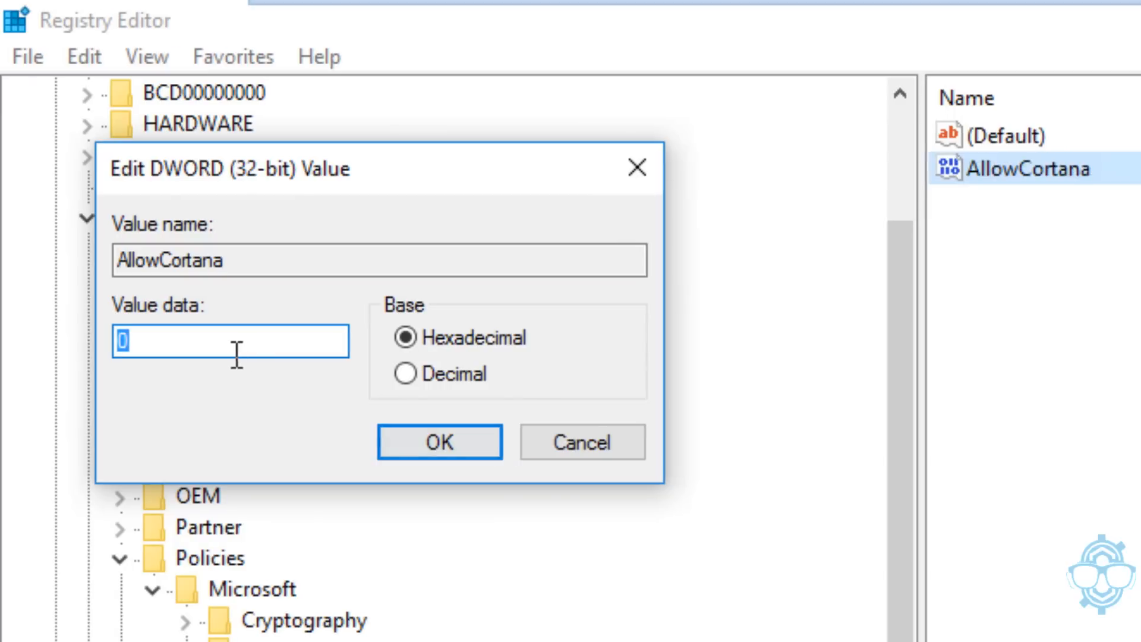
mouse_move(440, 442)
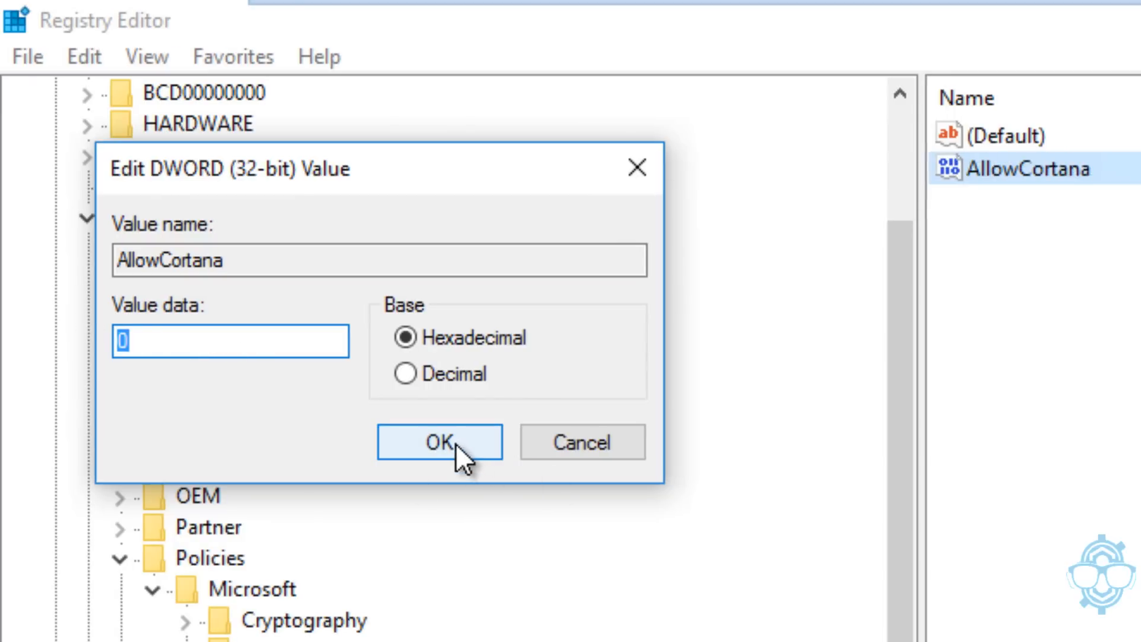
left_click(439, 441)
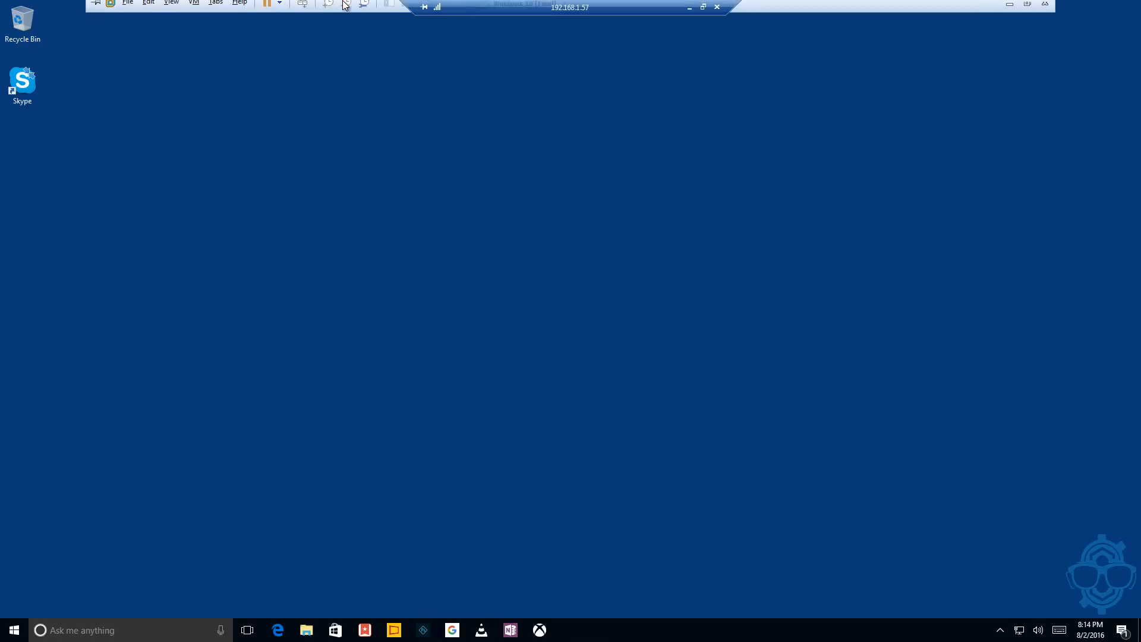
Send Ctrl+Alt+Del to show the security options screen with Sign out
key("ctrl+alt+delete")
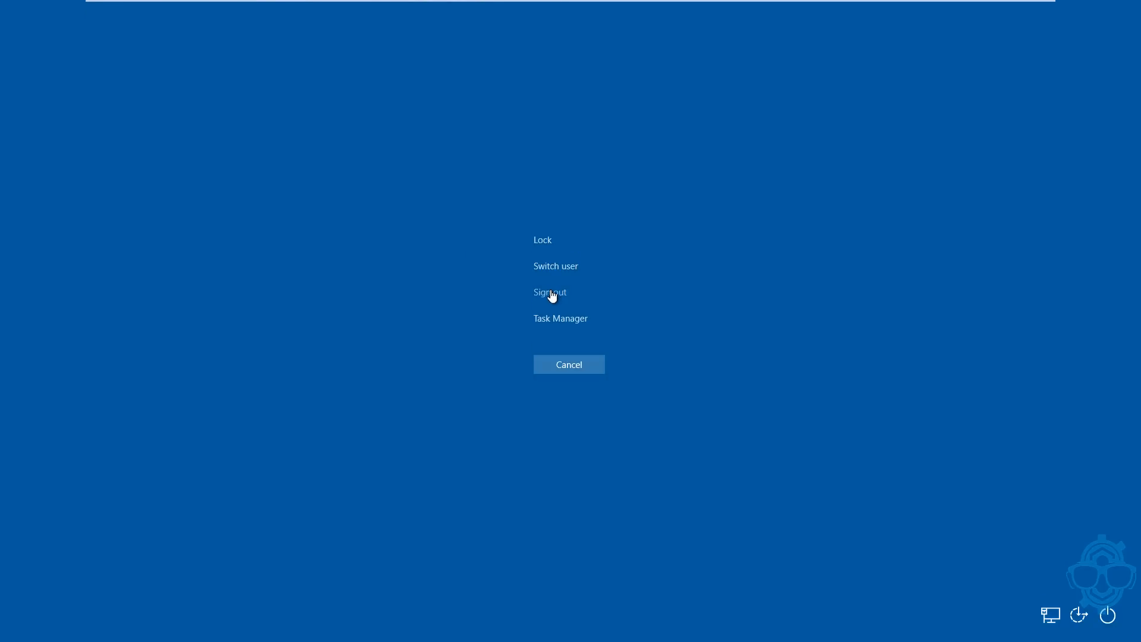